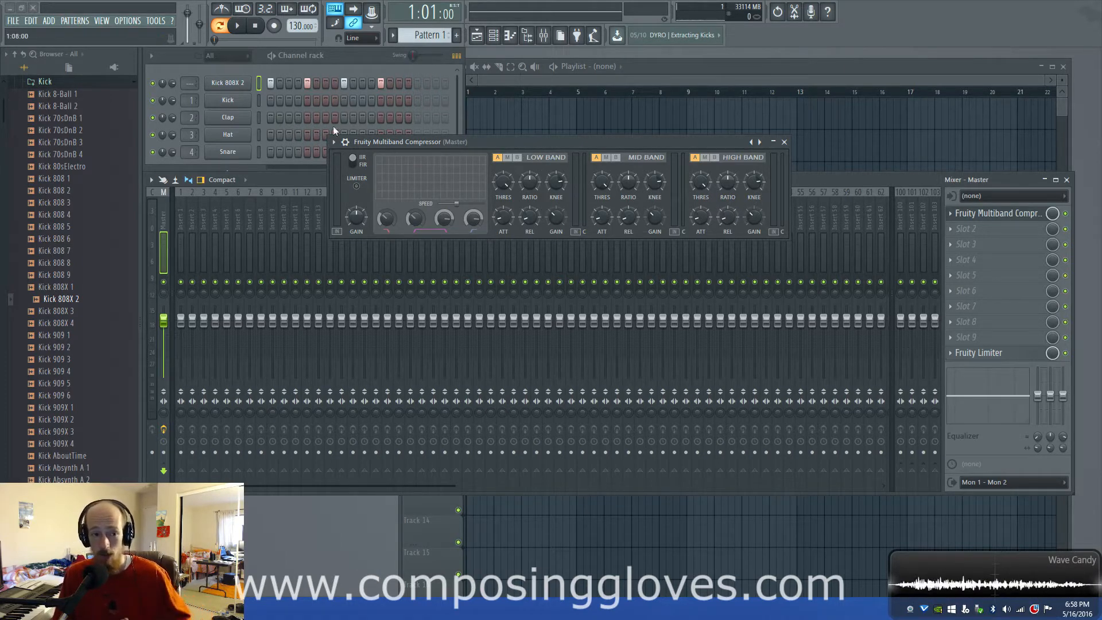
# Open the Kick 808X 2 sample settings and view the master compressor's three band curves.
pyautogui.click(227, 82)
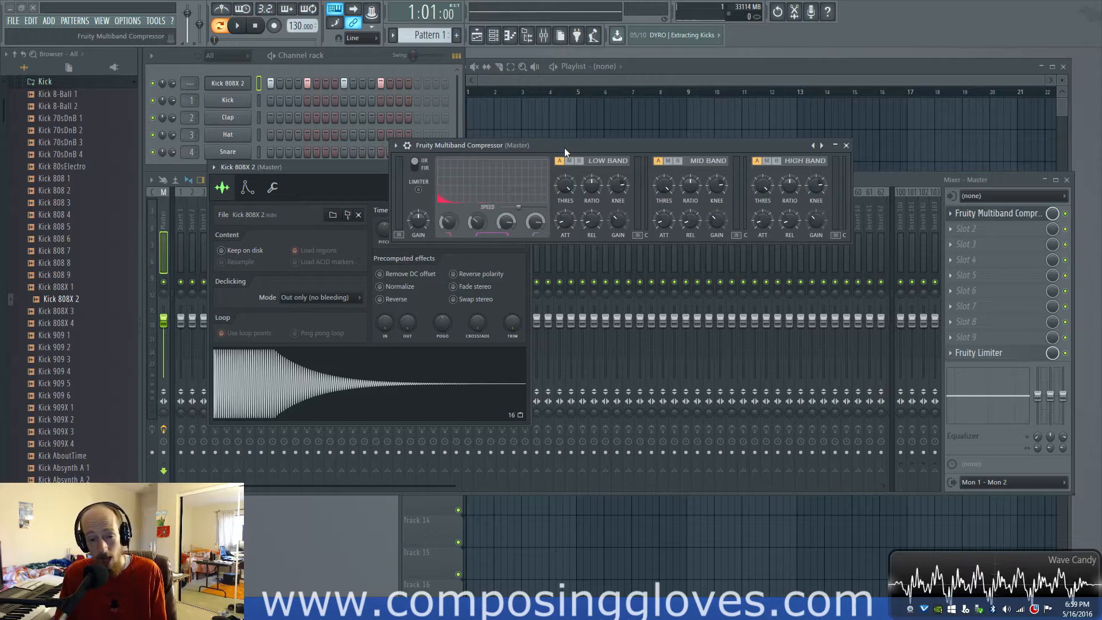
pyautogui.click(570, 160)
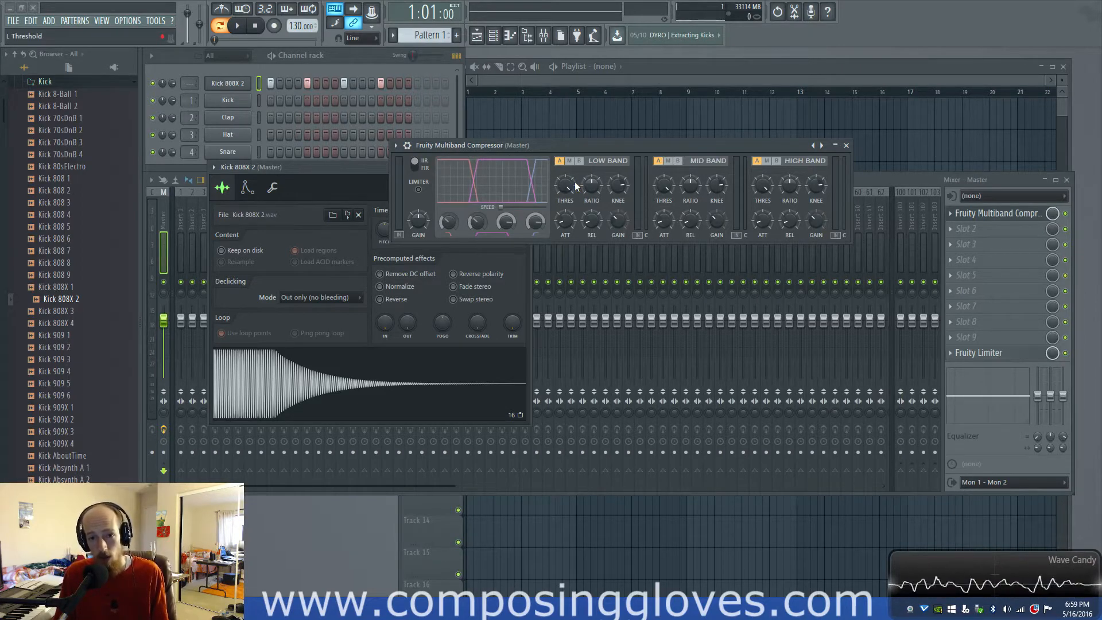
pyautogui.moveTo(523, 168)
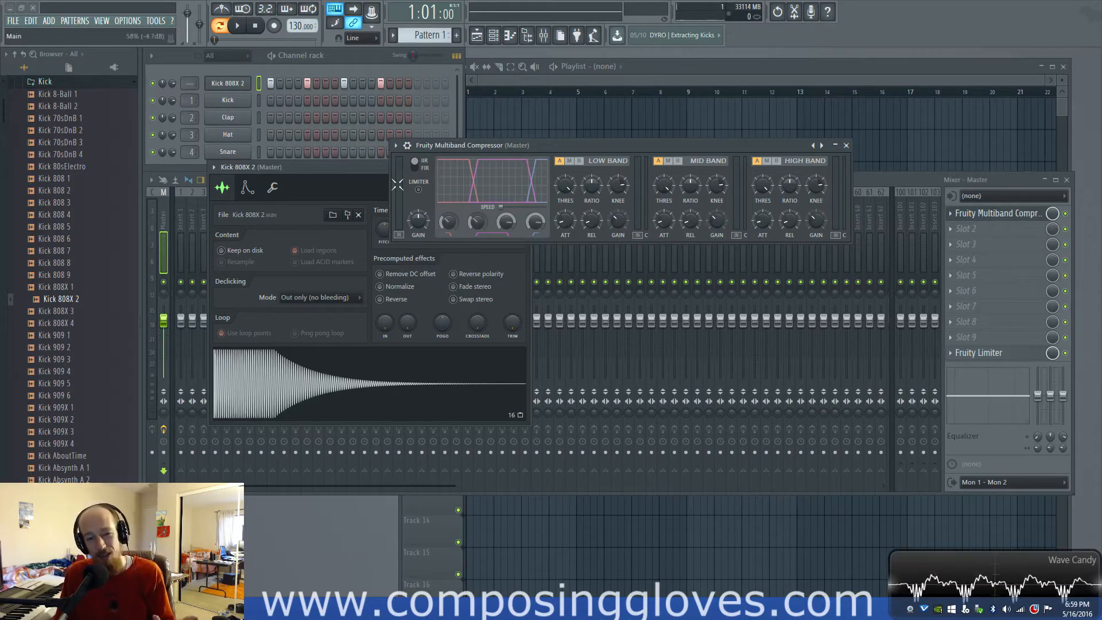
pyautogui.moveTo(467, 184)
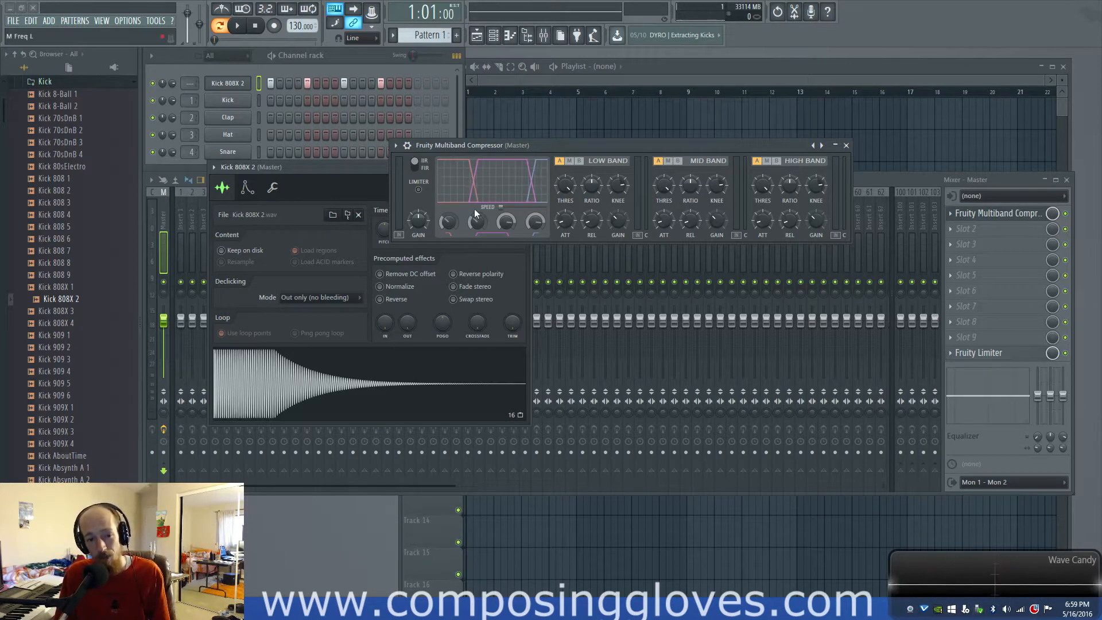
pyautogui.moveTo(437, 163)
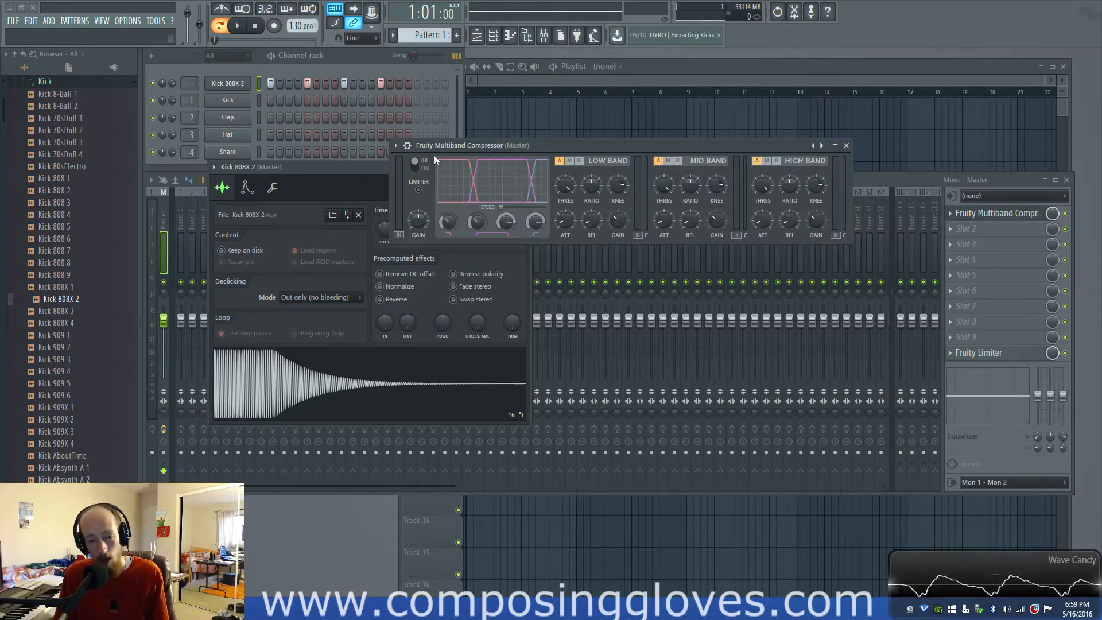
pyautogui.moveTo(536, 196)
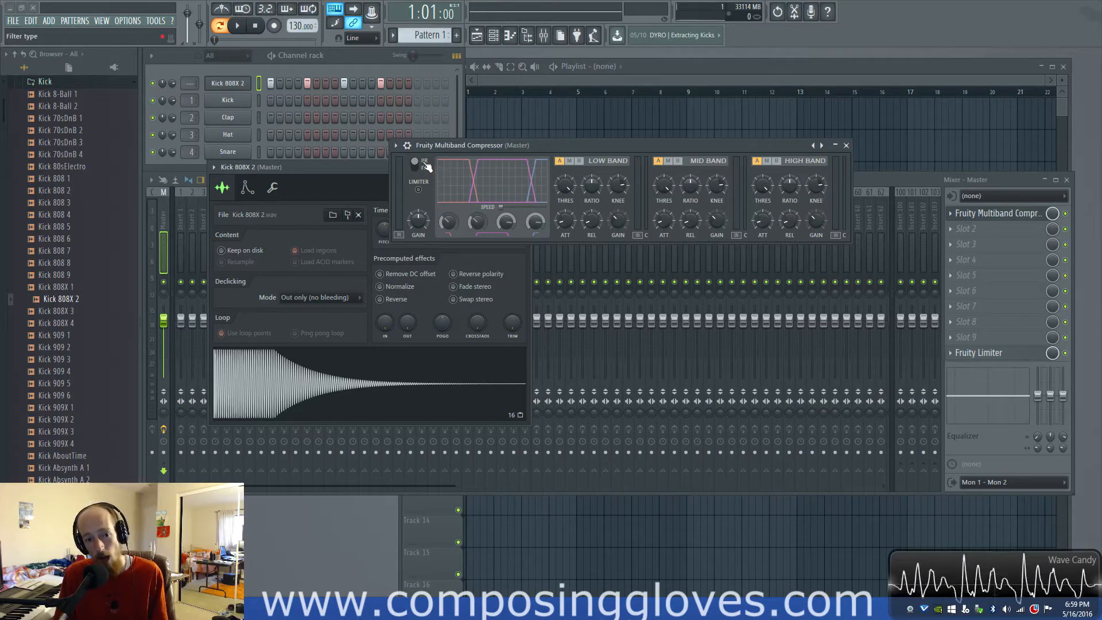
# Turn the compressor's Visual speed control off, leaving an empty display grid.
pyautogui.click(425, 166)
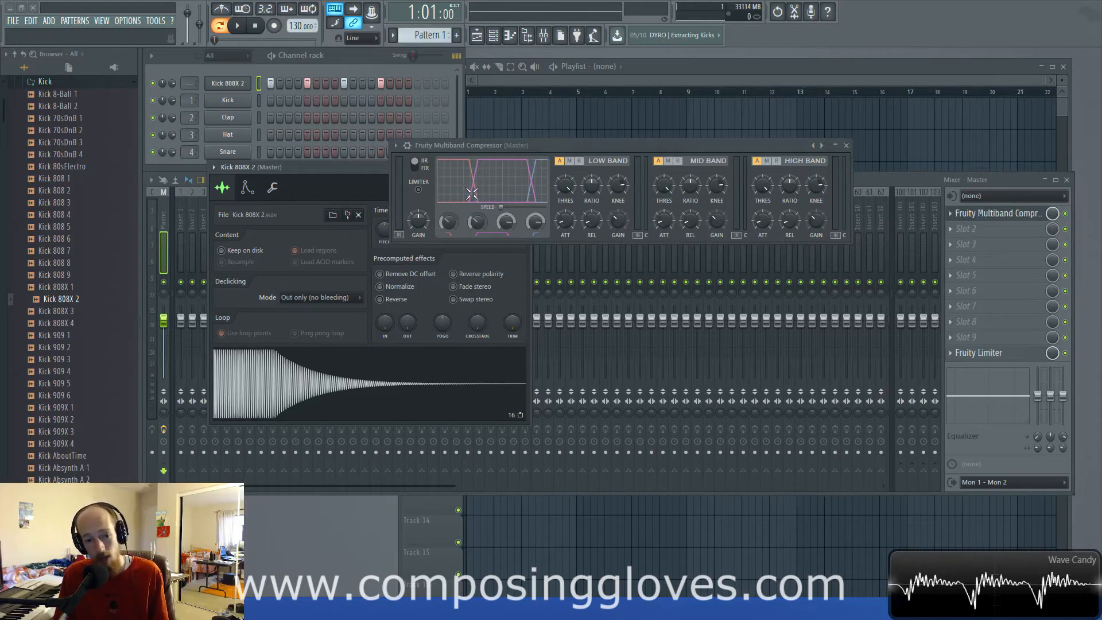
pyautogui.moveTo(538, 197)
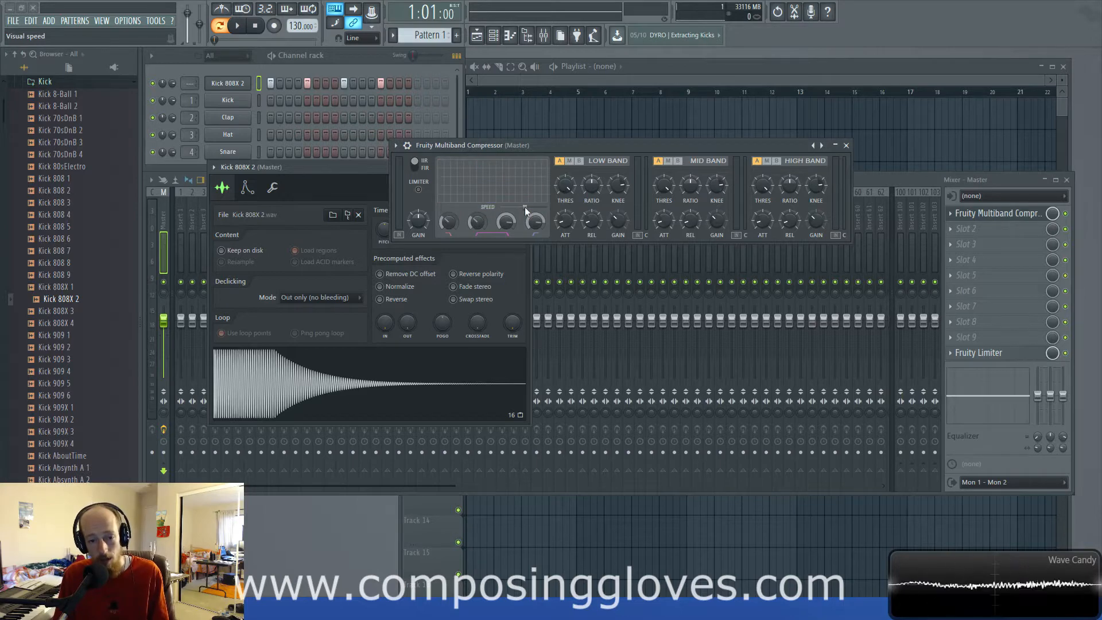
pyautogui.click(238, 26)
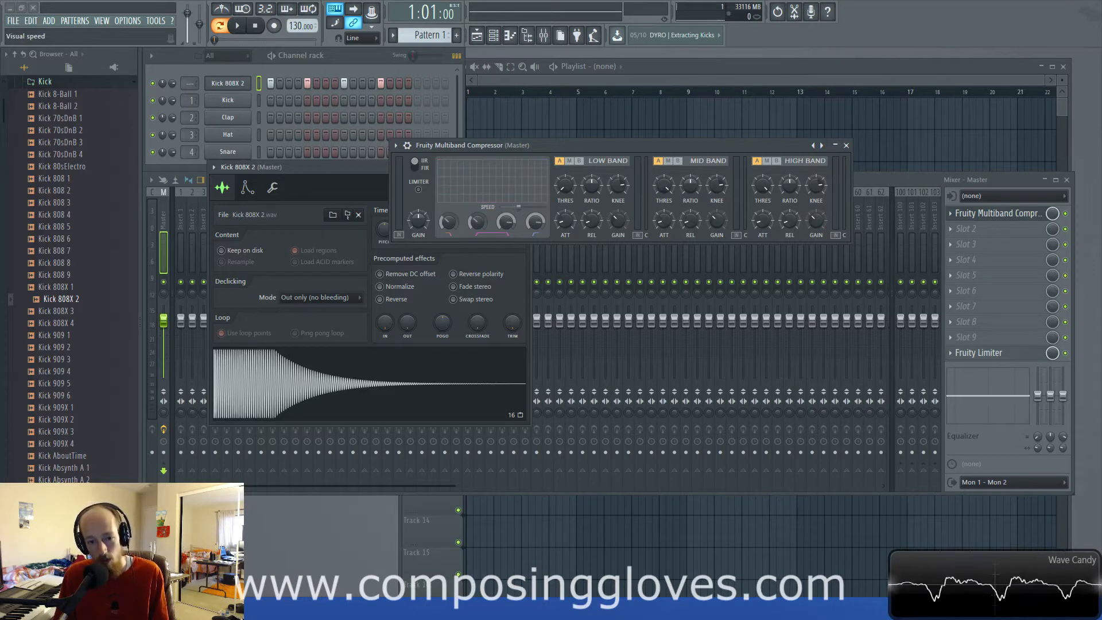
pyautogui.moveTo(522, 213)
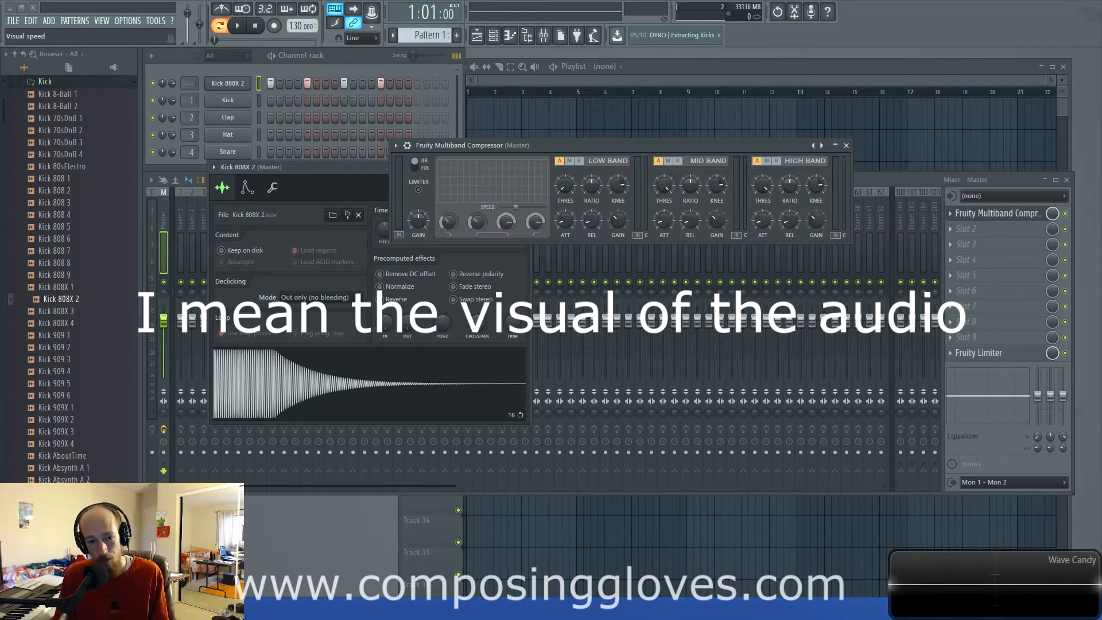
pyautogui.click(238, 24)
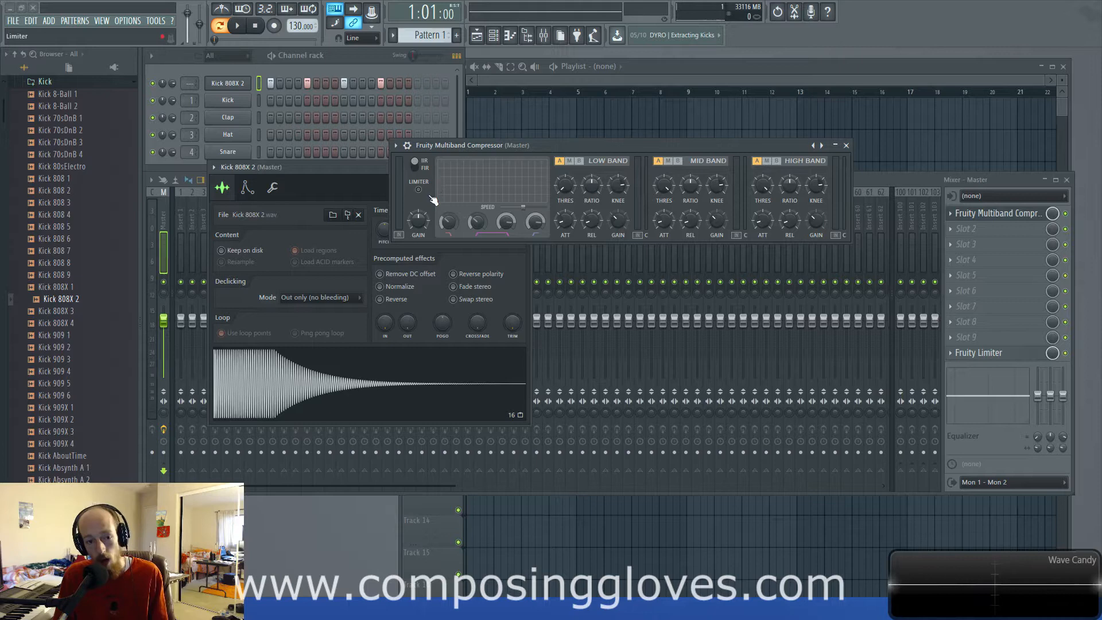
# Turn the compressor band display back on and show master slot 2's plugin list.
pyautogui.click(571, 160)
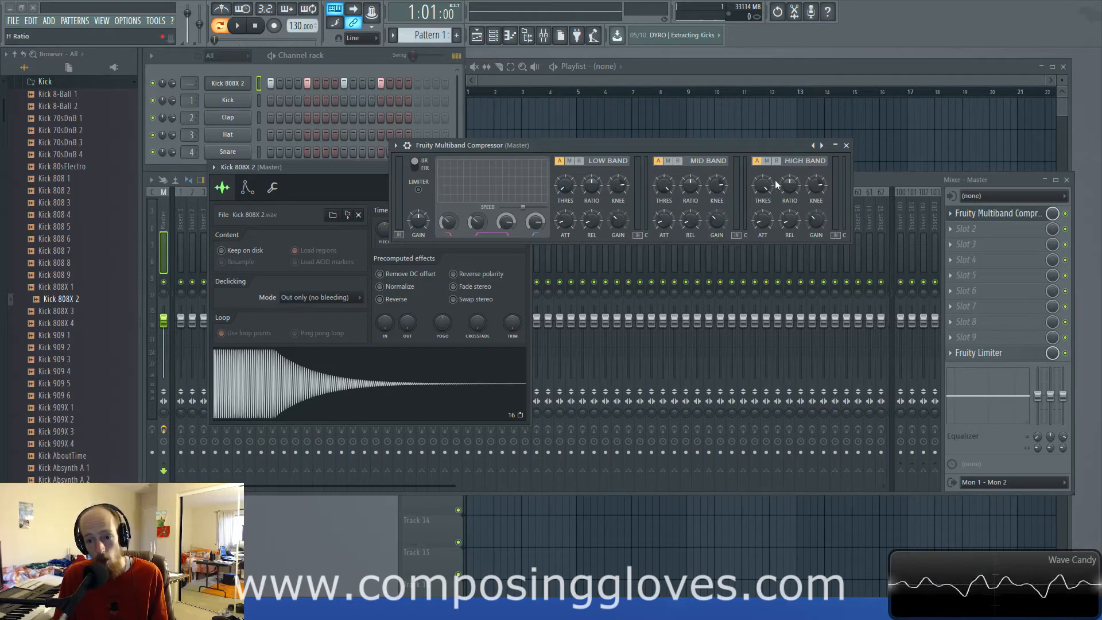
pyautogui.moveTo(504, 234)
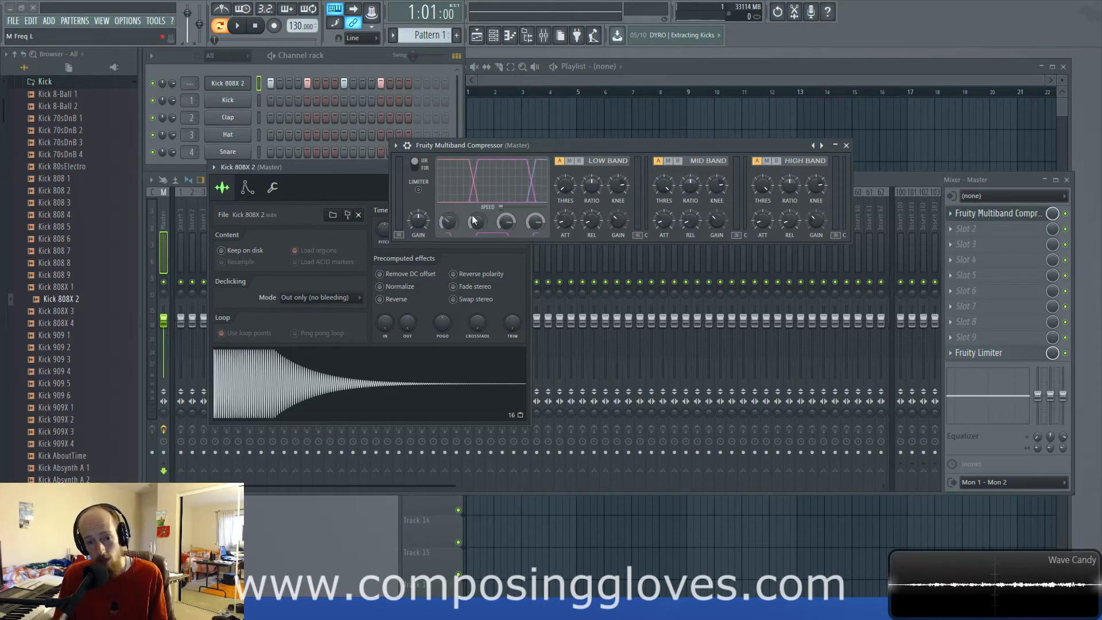
pyautogui.moveTo(478, 226)
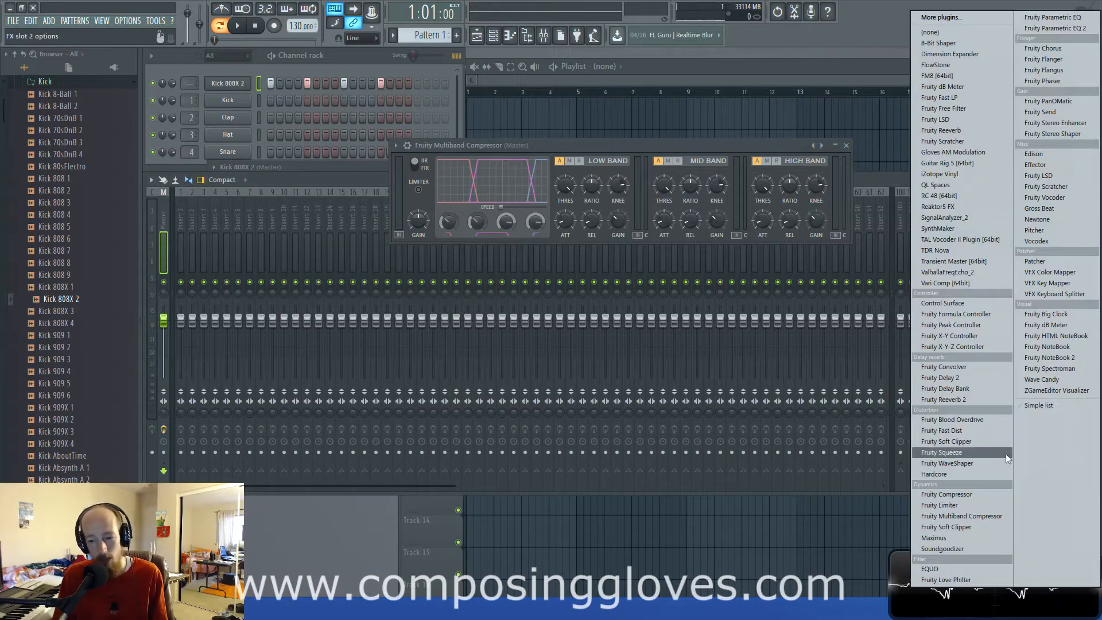
pyautogui.moveTo(994, 563)
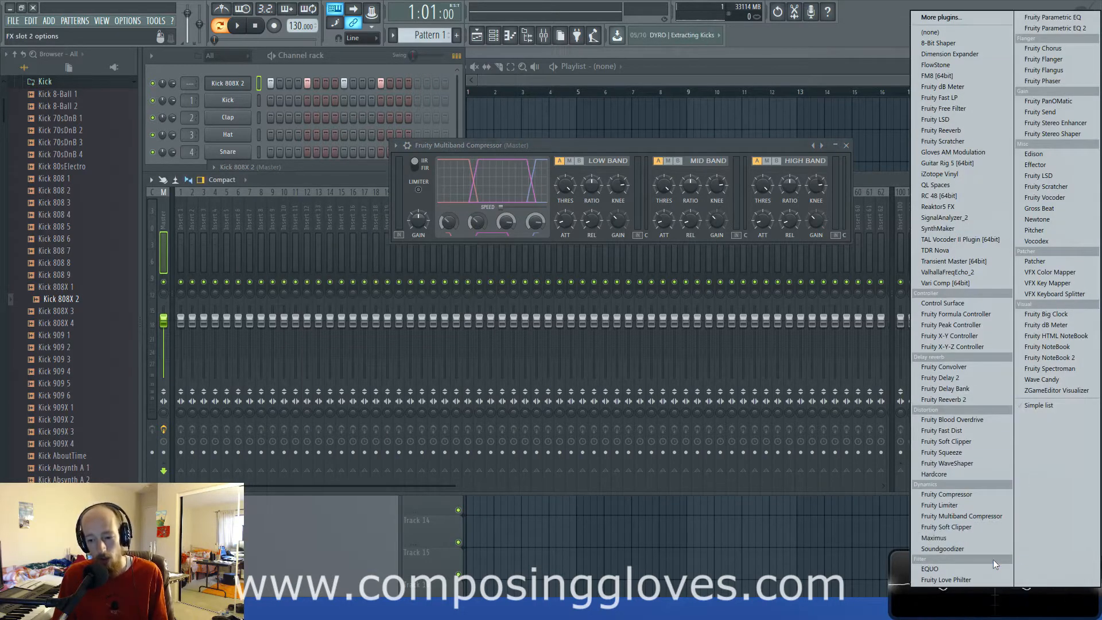
# Load Fruity Parametric EQ 2 into master slot 2, inspect it, and close its window.
pyautogui.click(1056, 28)
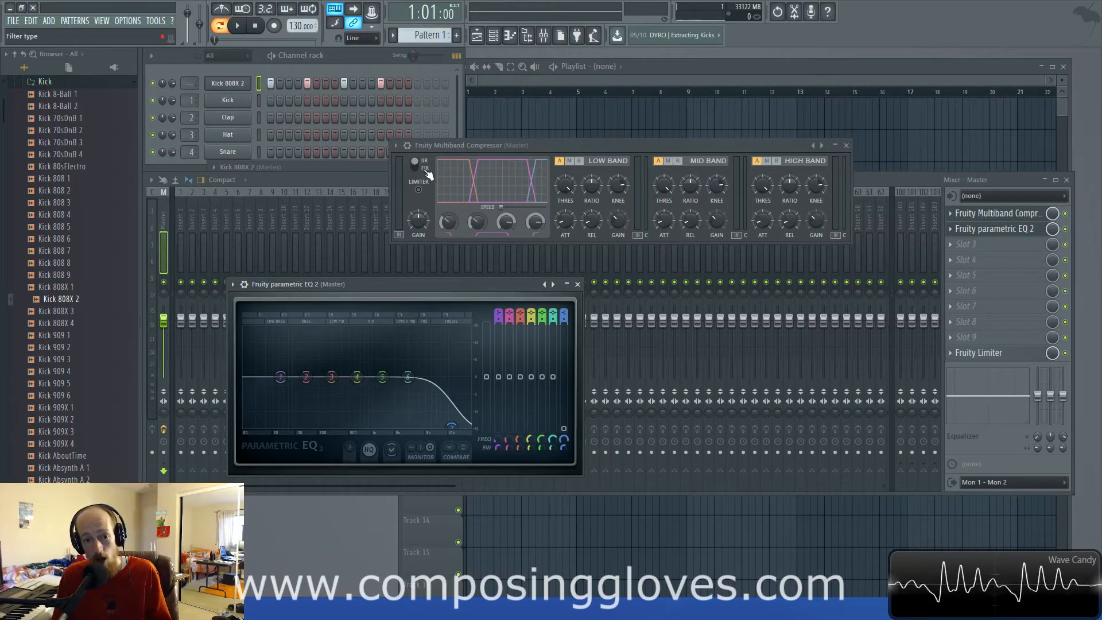
pyautogui.click(1053, 229)
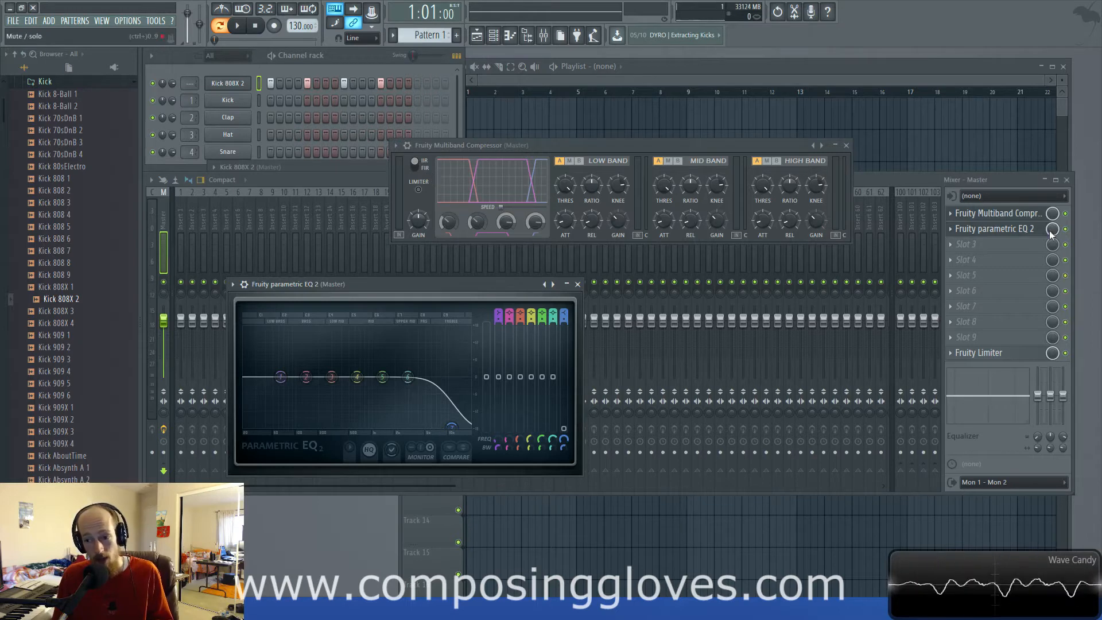
pyautogui.click(577, 284)
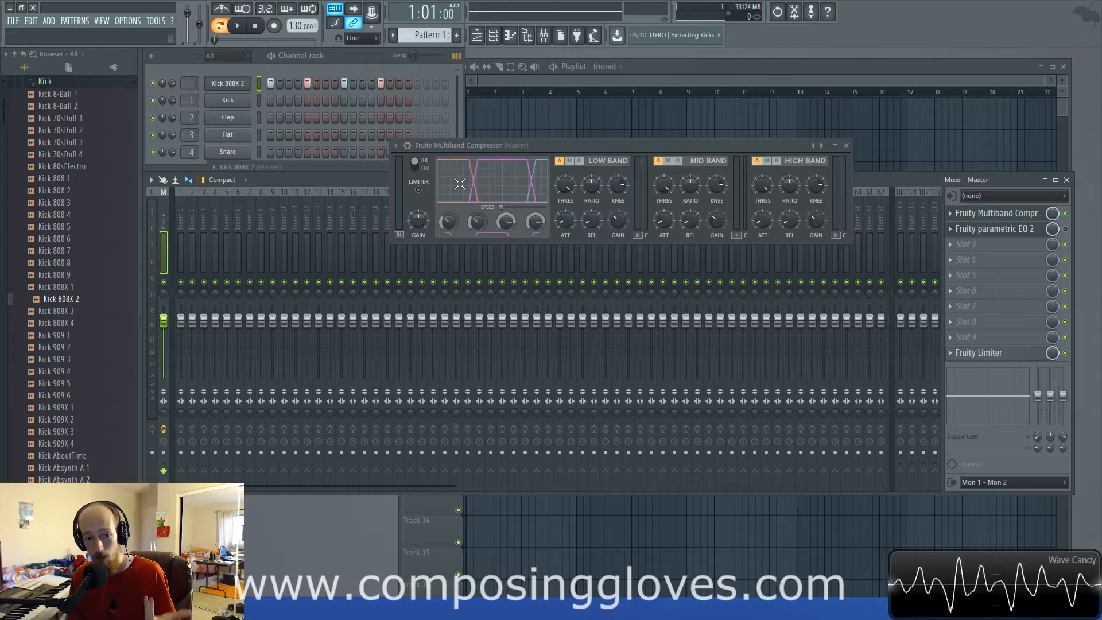
pyautogui.moveTo(467, 160)
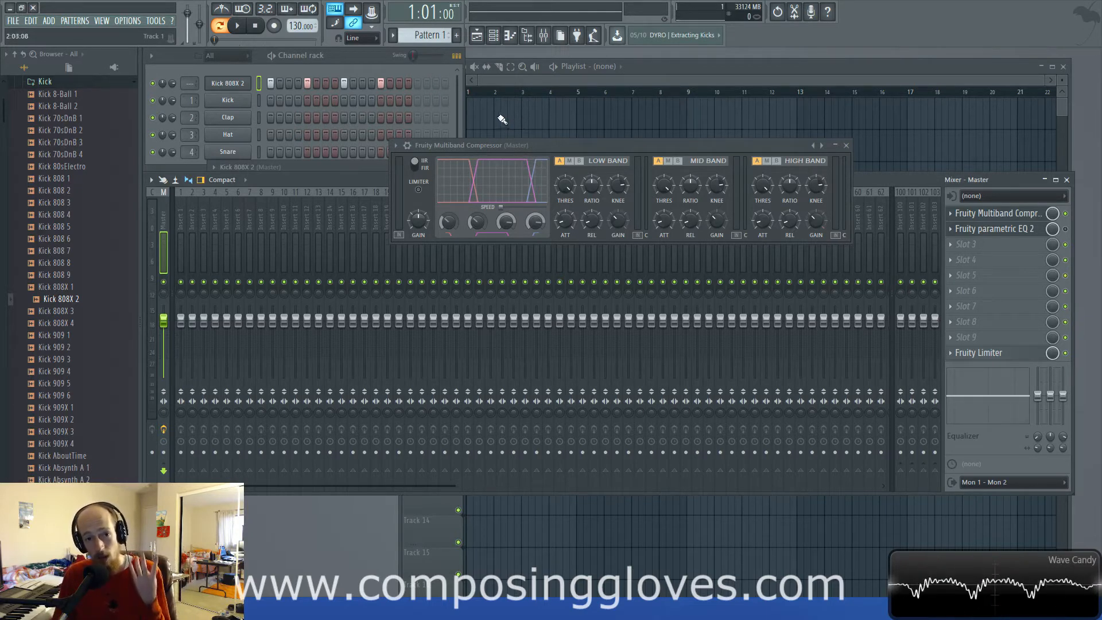
# Add a Massive instrument, view its LFO page, and collapse the Massive window.
pyautogui.click(996, 228)
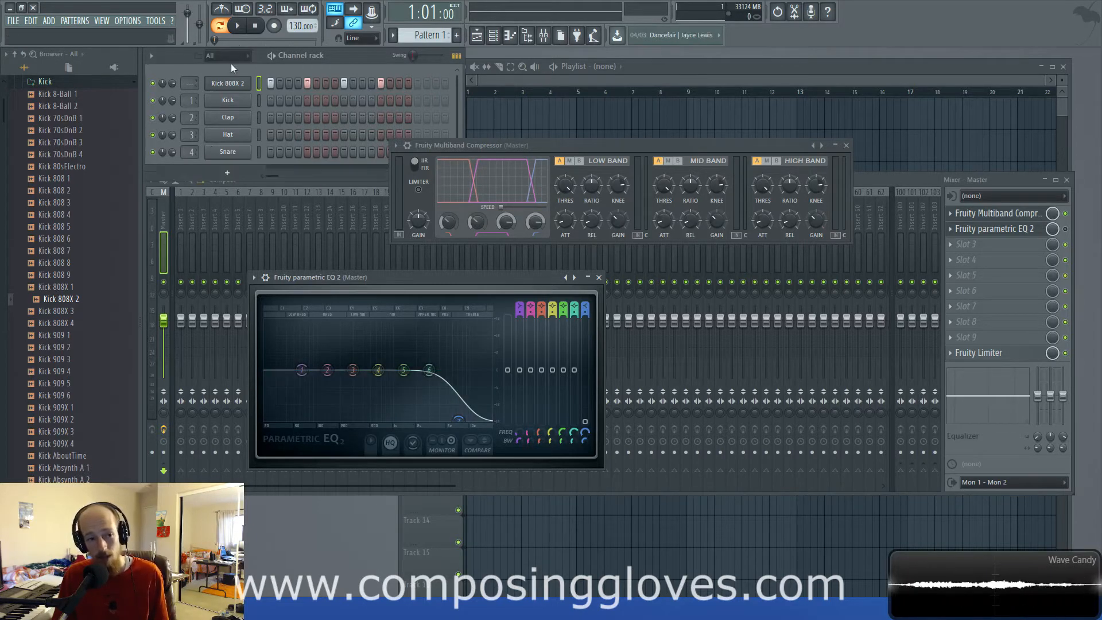
pyautogui.click(226, 173)
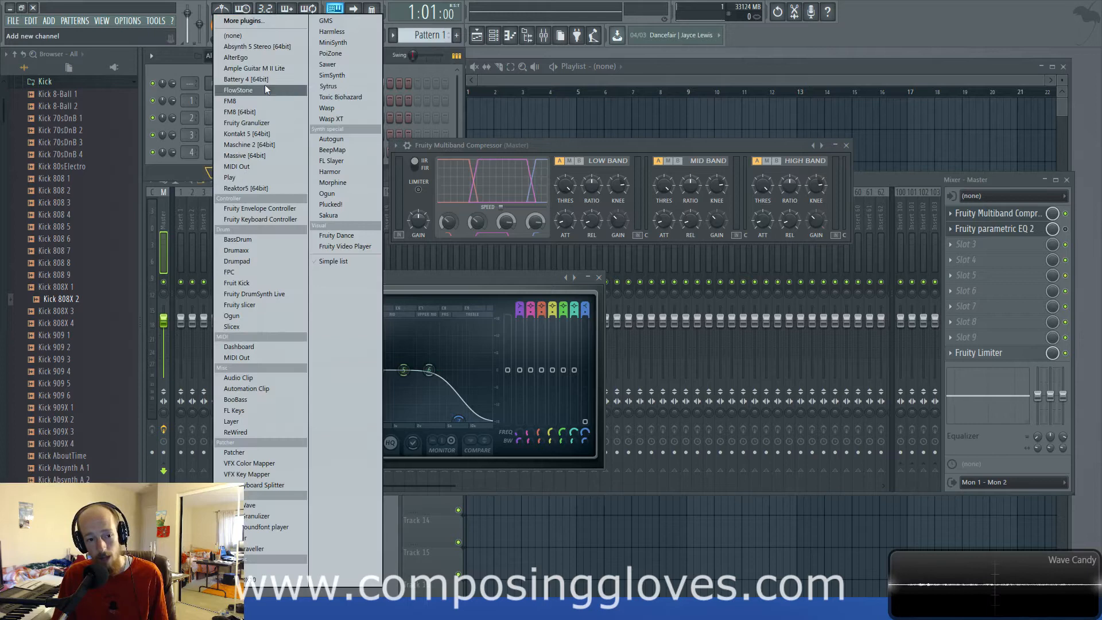
pyautogui.click(242, 155)
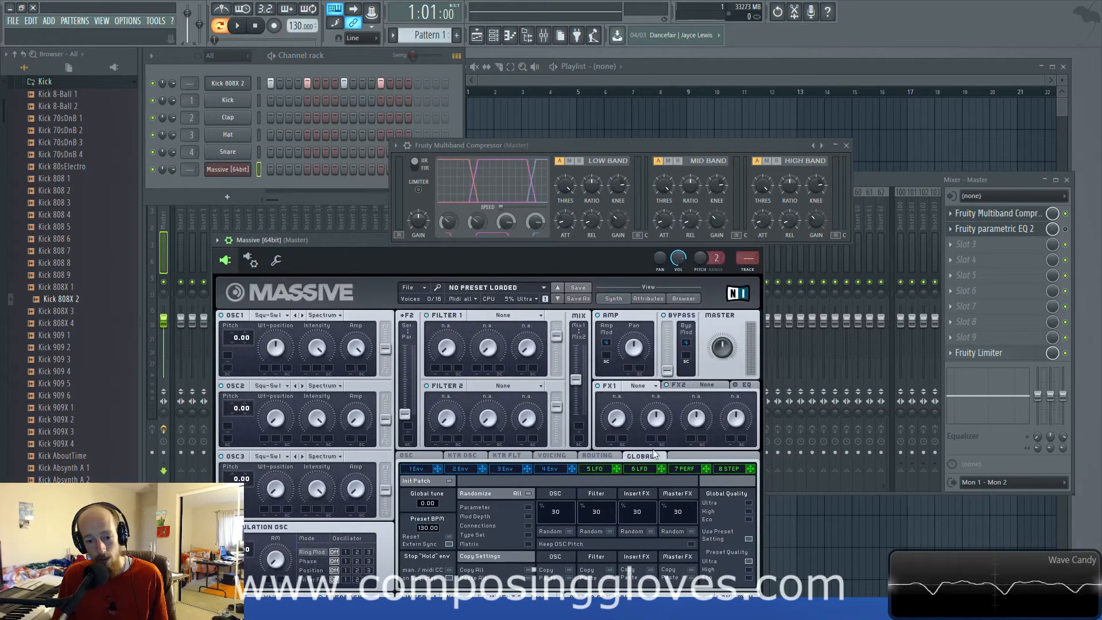
pyautogui.click(593, 468)
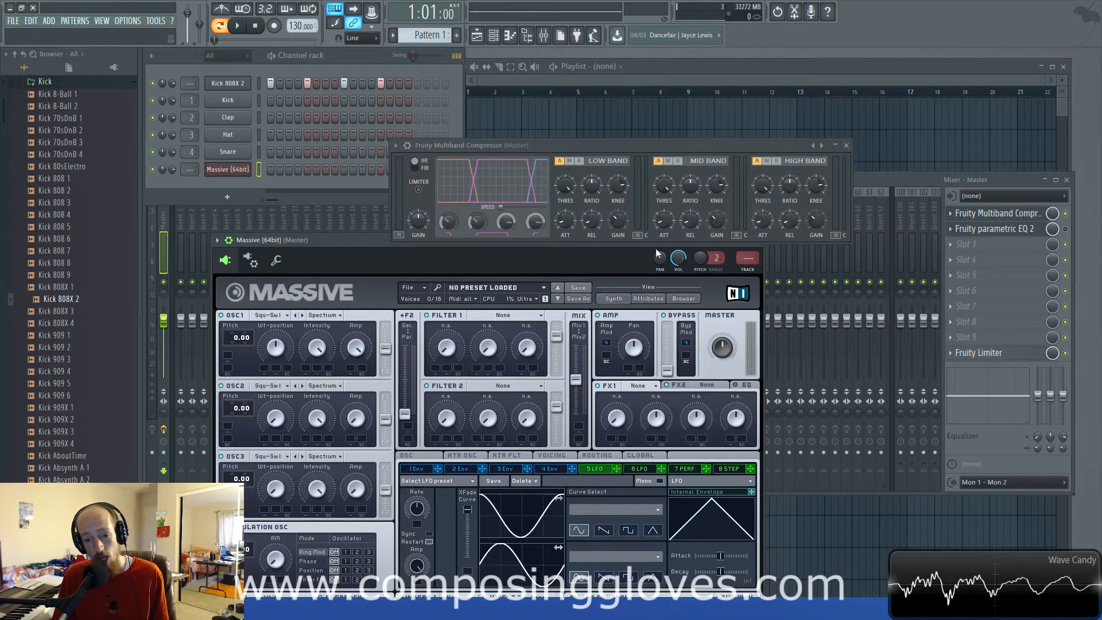
pyautogui.click(995, 229)
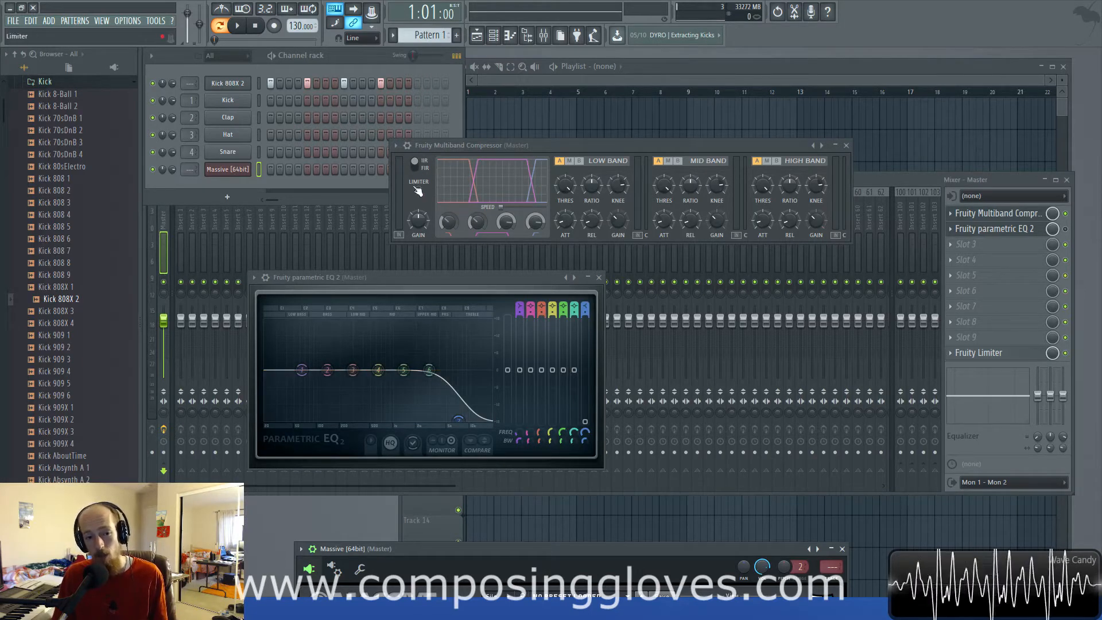
# Hover the IIR/FIR switch, close Parametric EQ 2, and re-expand the Massive window.
pyautogui.click(423, 172)
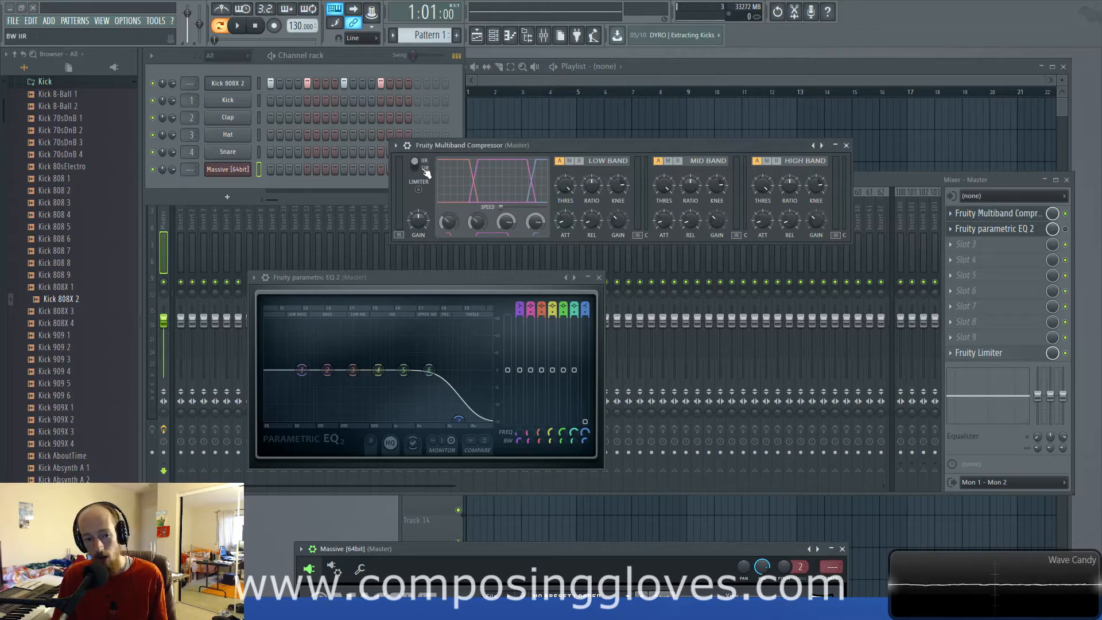
pyautogui.click(423, 169)
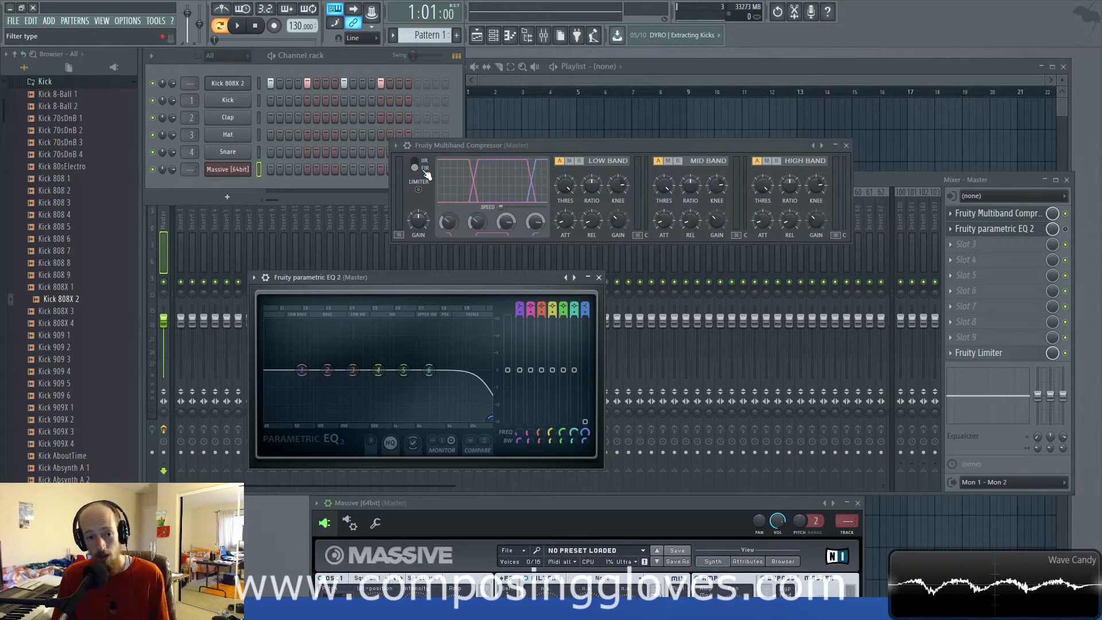
pyautogui.click(598, 276)
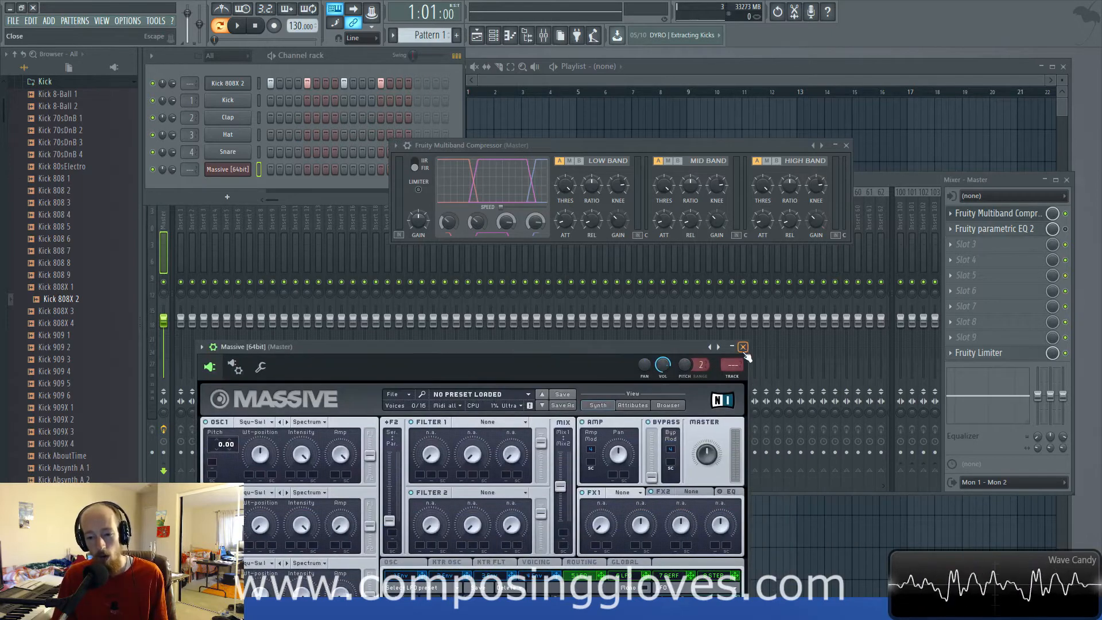
# Close the Massive synth window with its title-bar X.
pyautogui.click(742, 347)
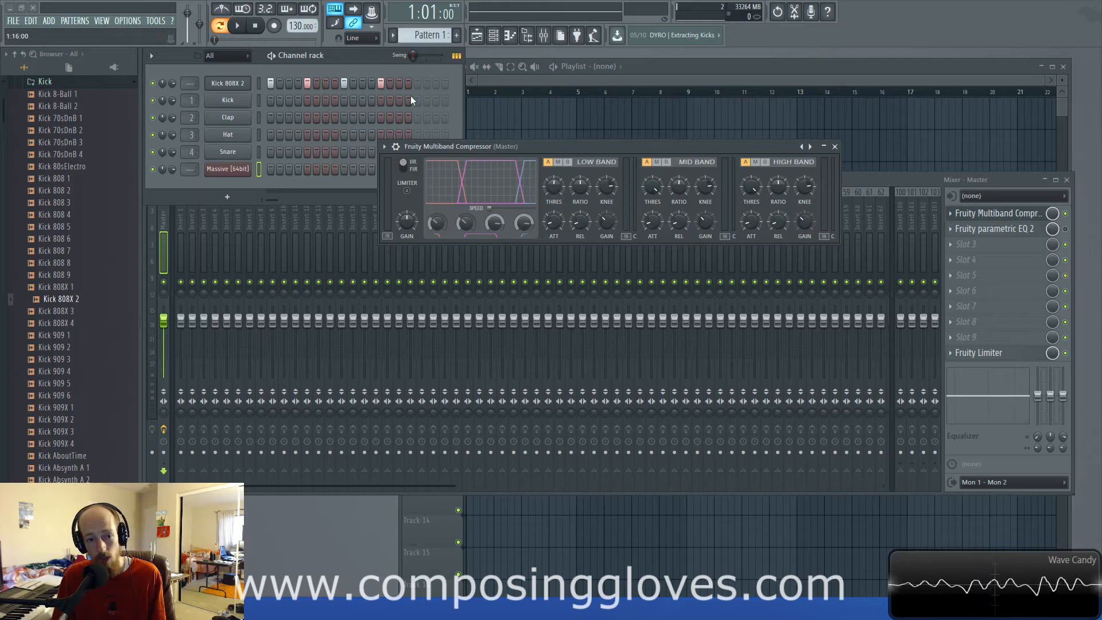
pyautogui.moveTo(573, 211)
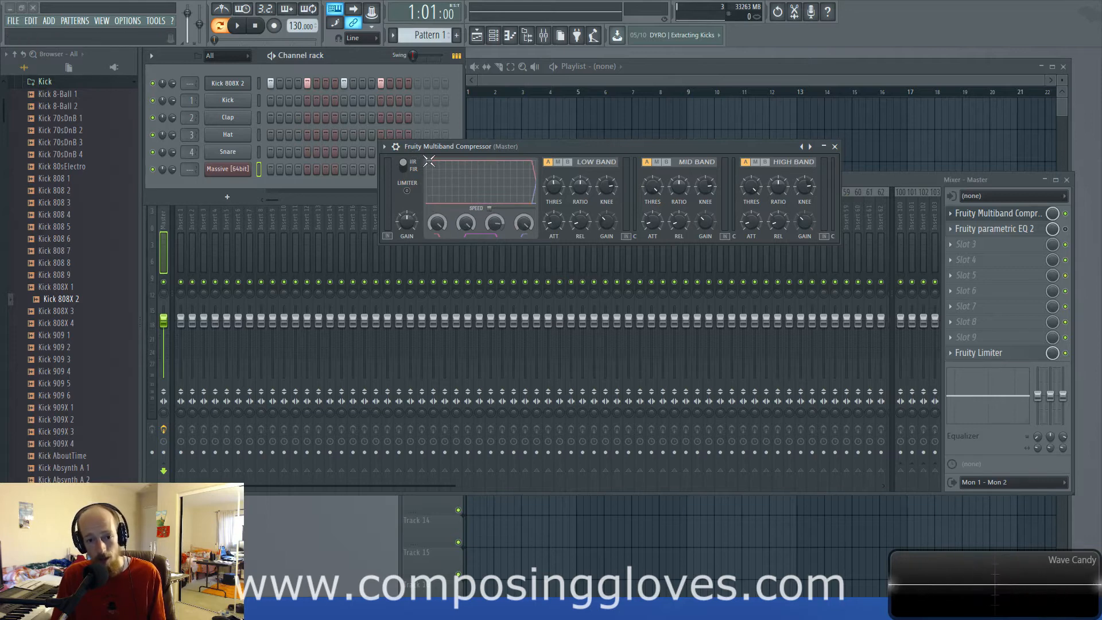
pyautogui.click(237, 26)
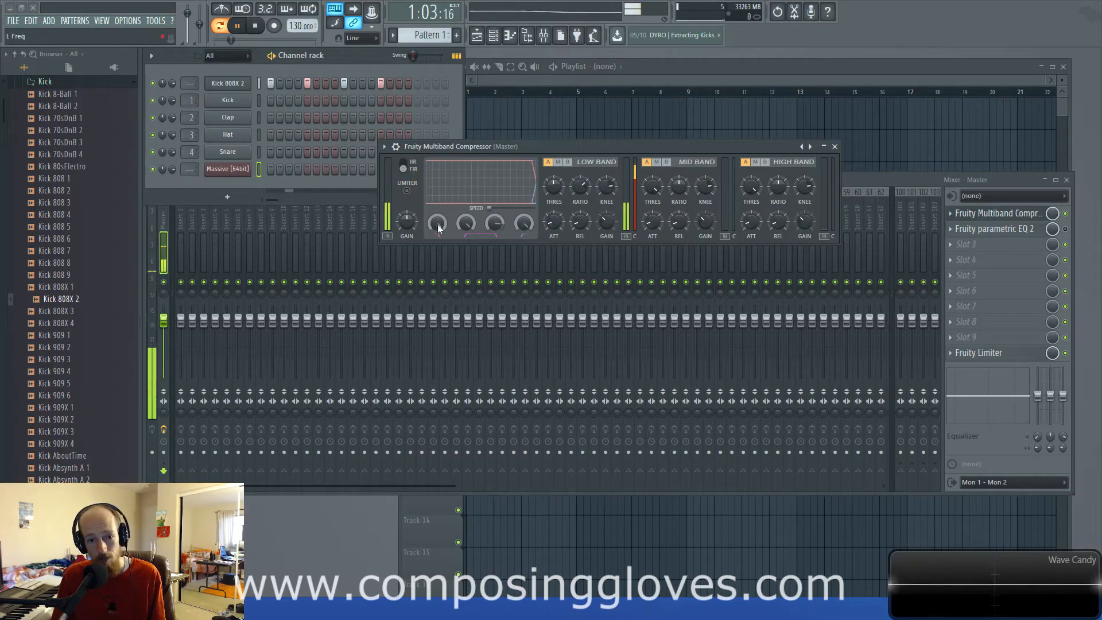
pyautogui.click(401, 164)
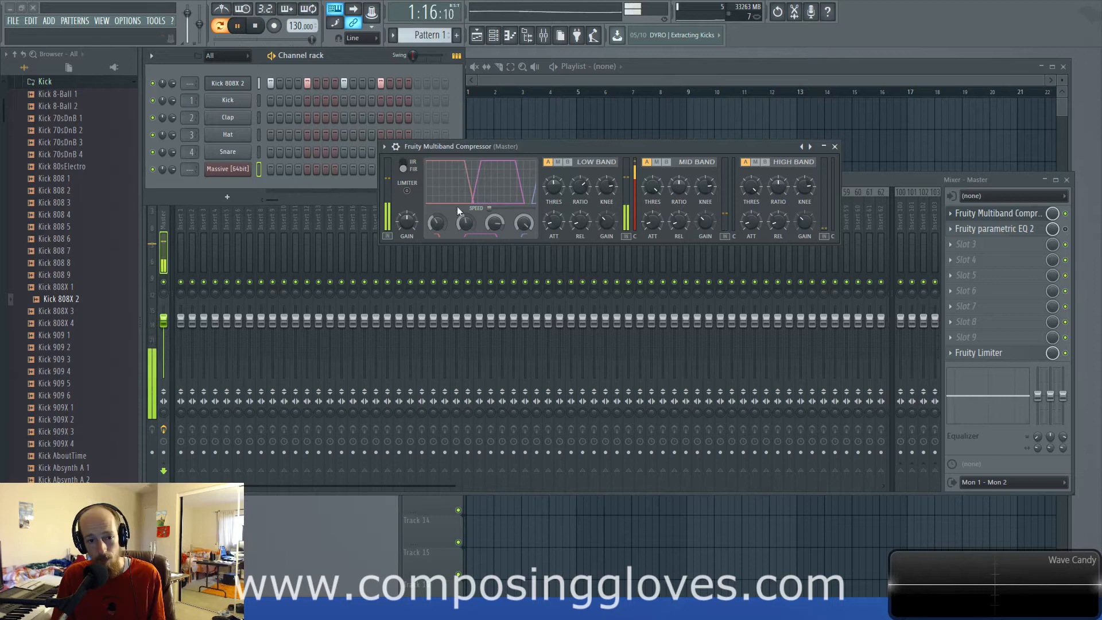
pyautogui.click(405, 169)
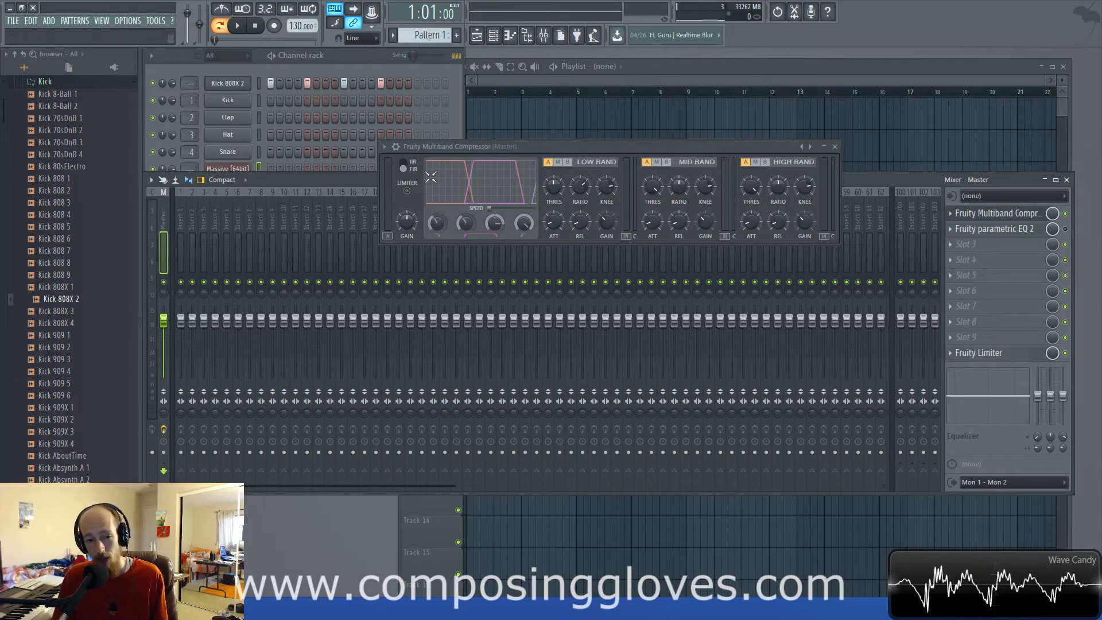
# Switch the compressor's IIR/FIR crossover filter type and back, then open its preset list.
pyautogui.click(404, 169)
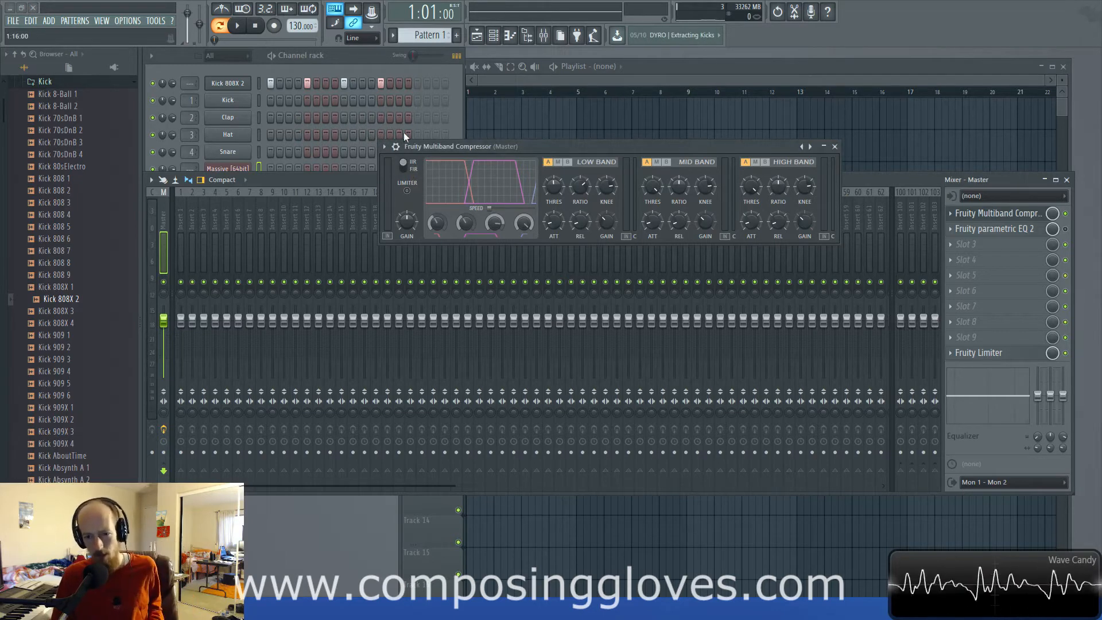
pyautogui.moveTo(405, 119)
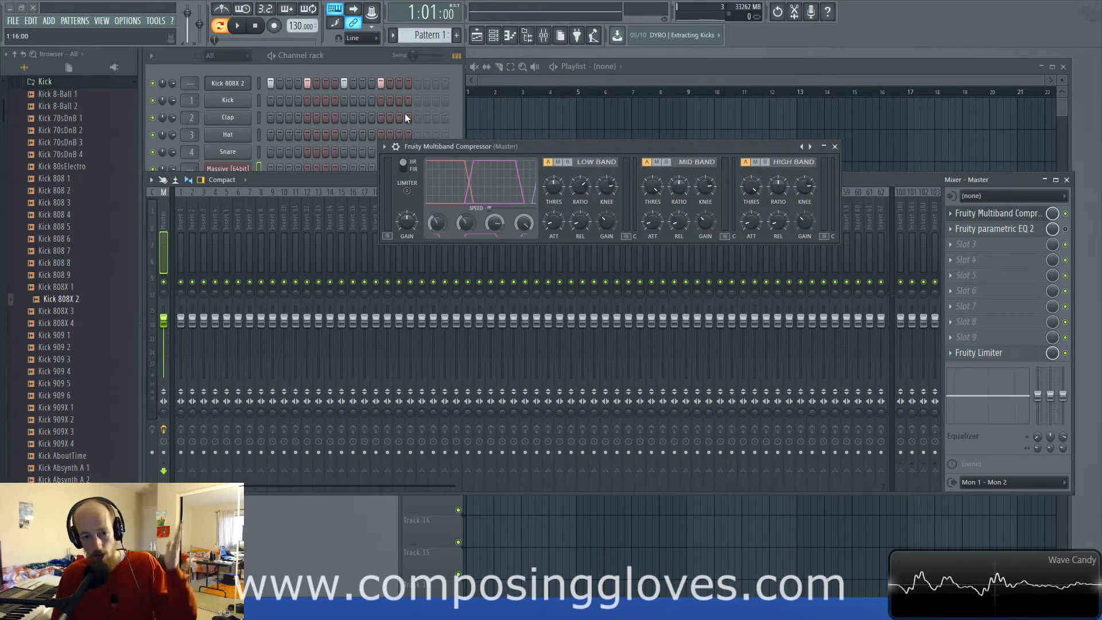
pyautogui.click(238, 26)
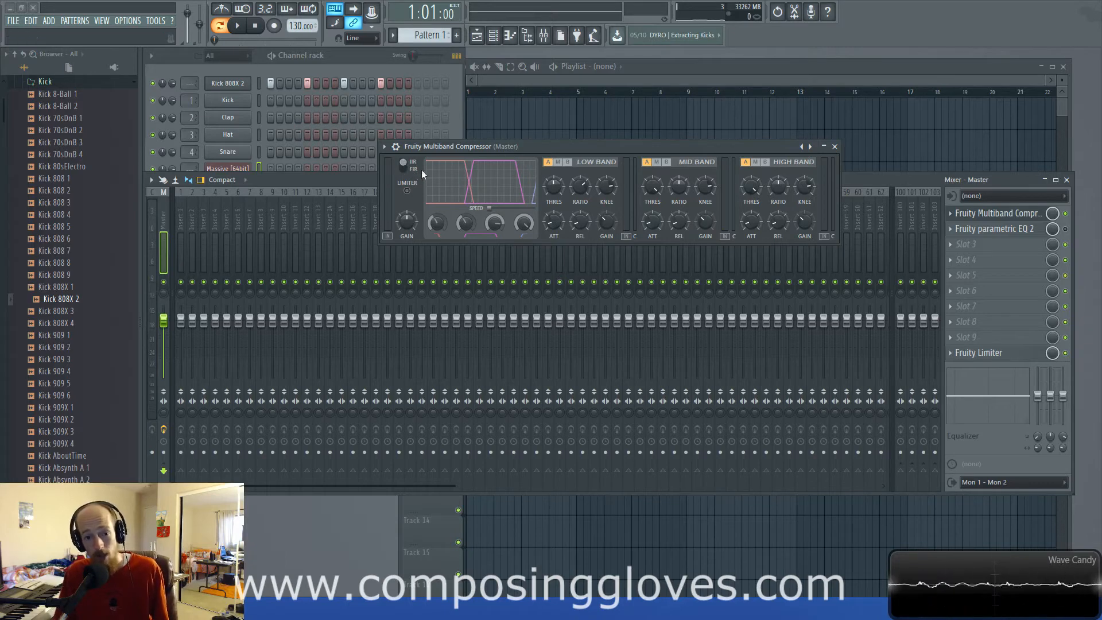
pyautogui.moveTo(457, 204)
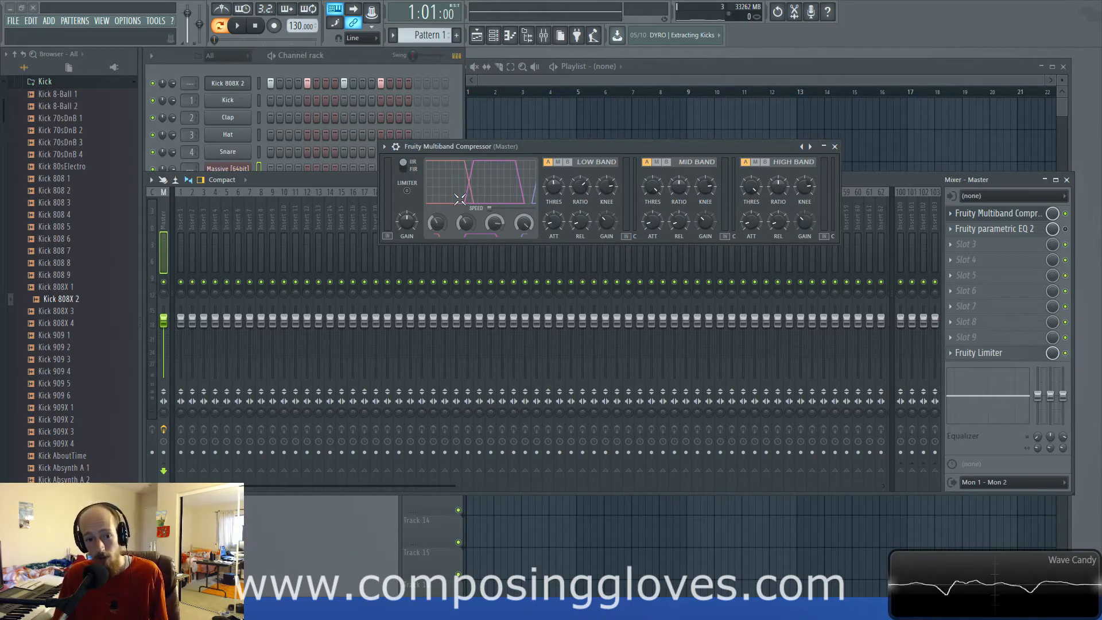
pyautogui.click(238, 26)
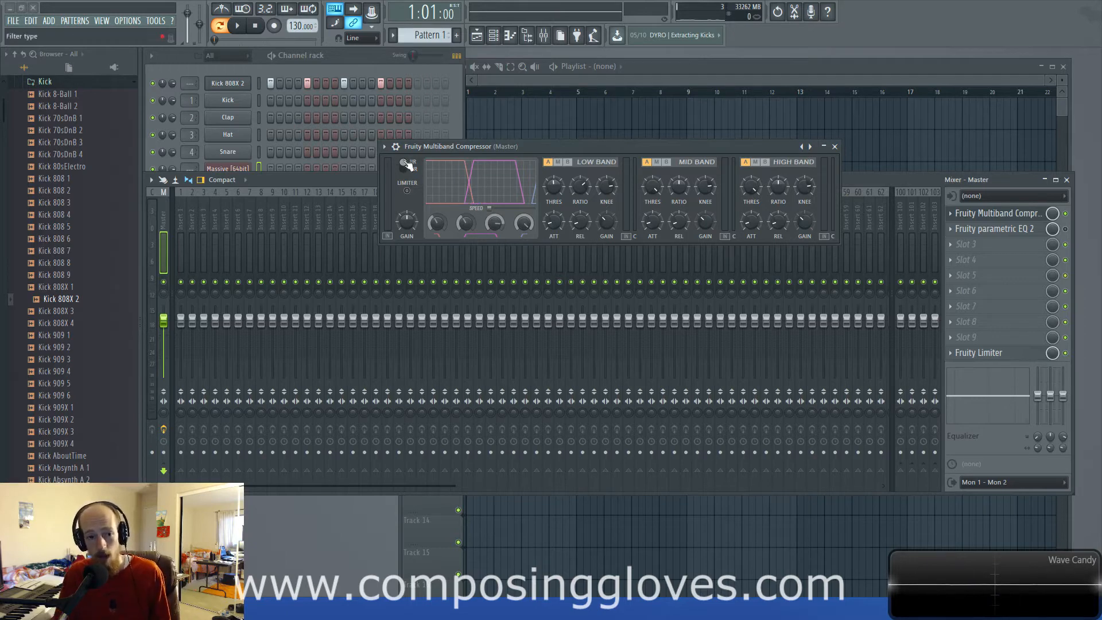
pyautogui.click(237, 26)
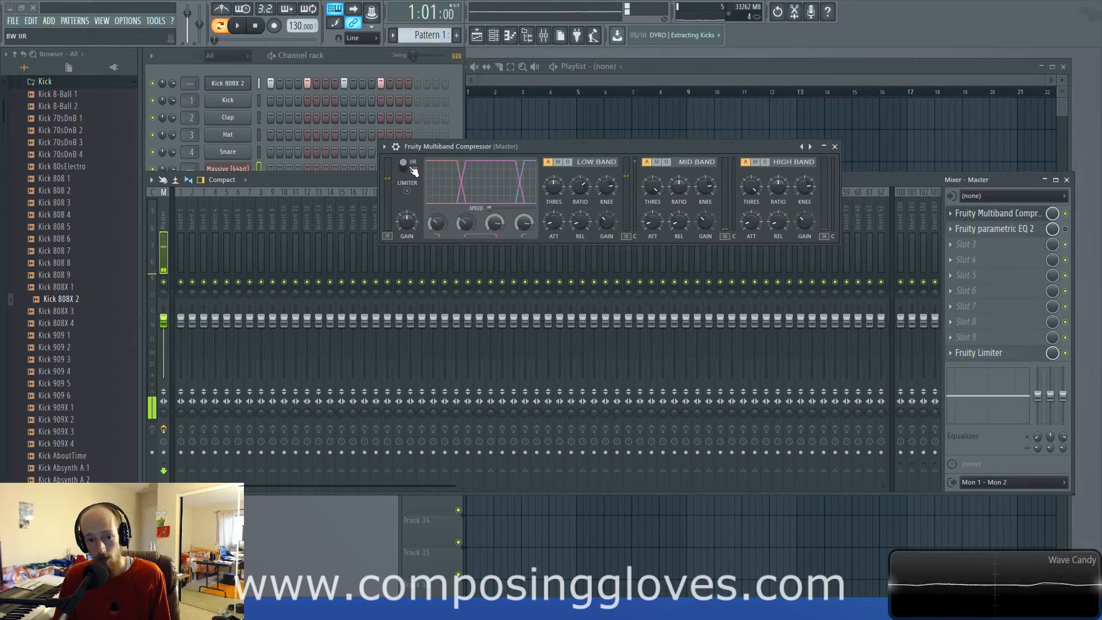
pyautogui.click(238, 25)
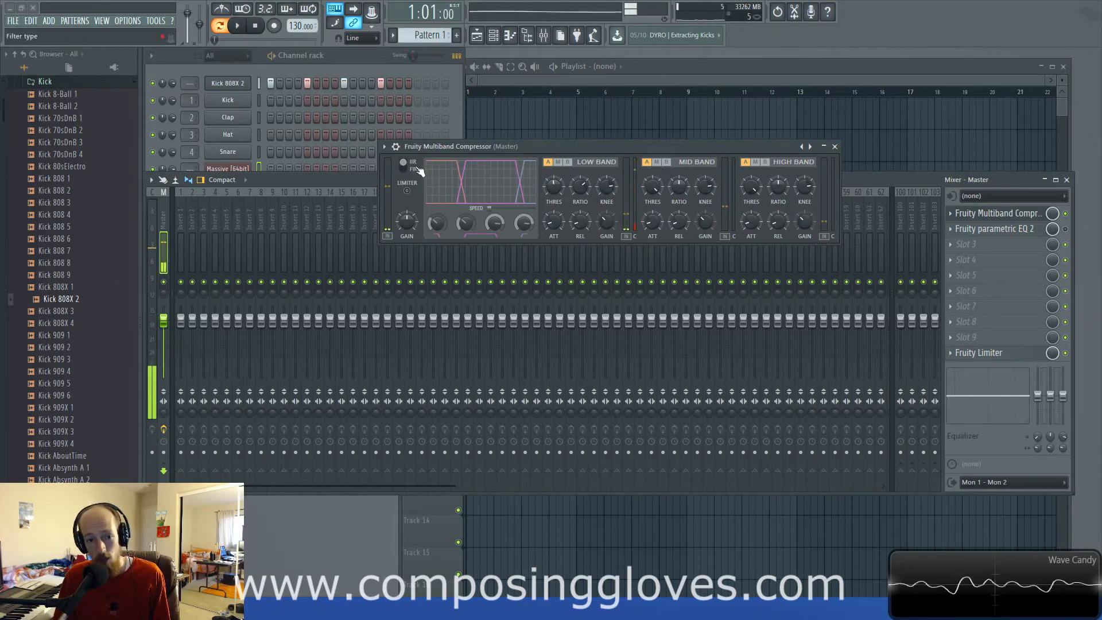
pyautogui.click(810, 146)
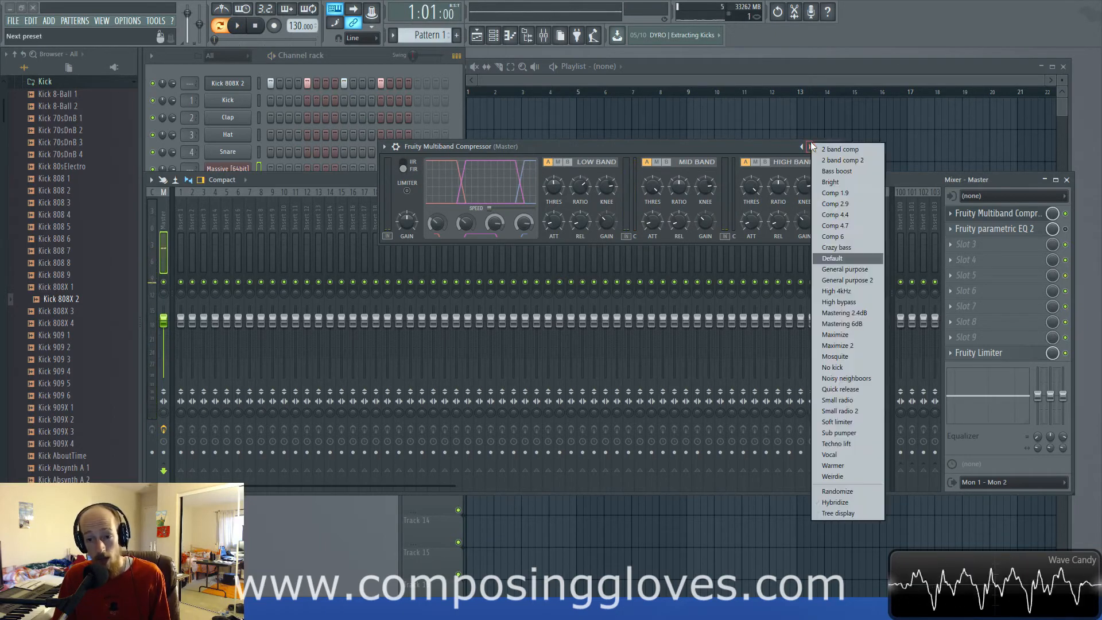
pyautogui.moveTo(837, 444)
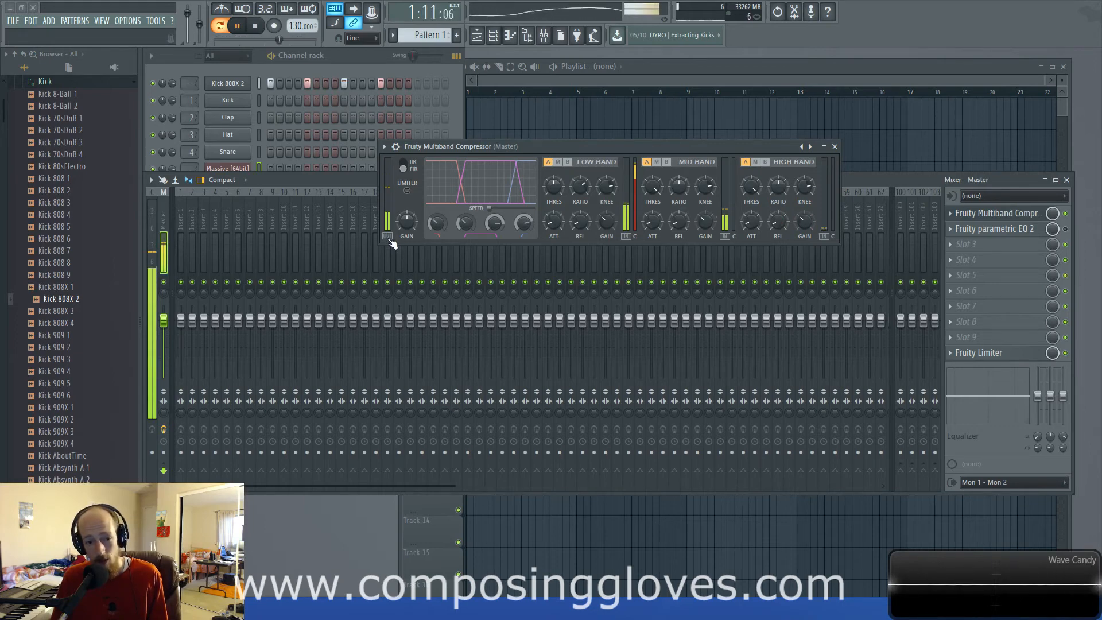
pyautogui.click(219, 26)
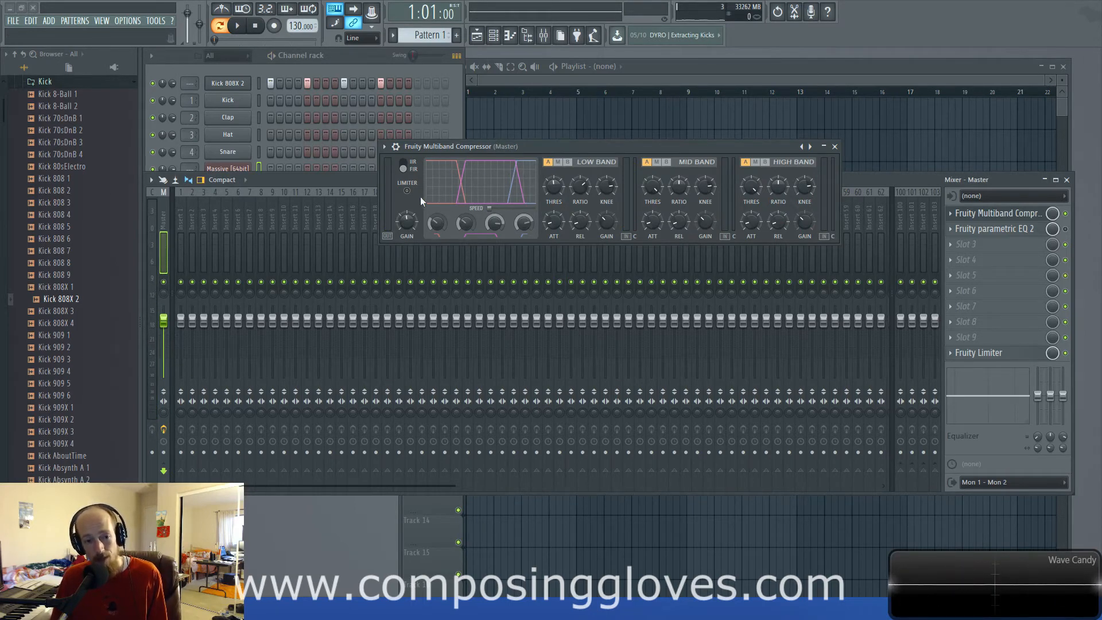
pyautogui.click(238, 25)
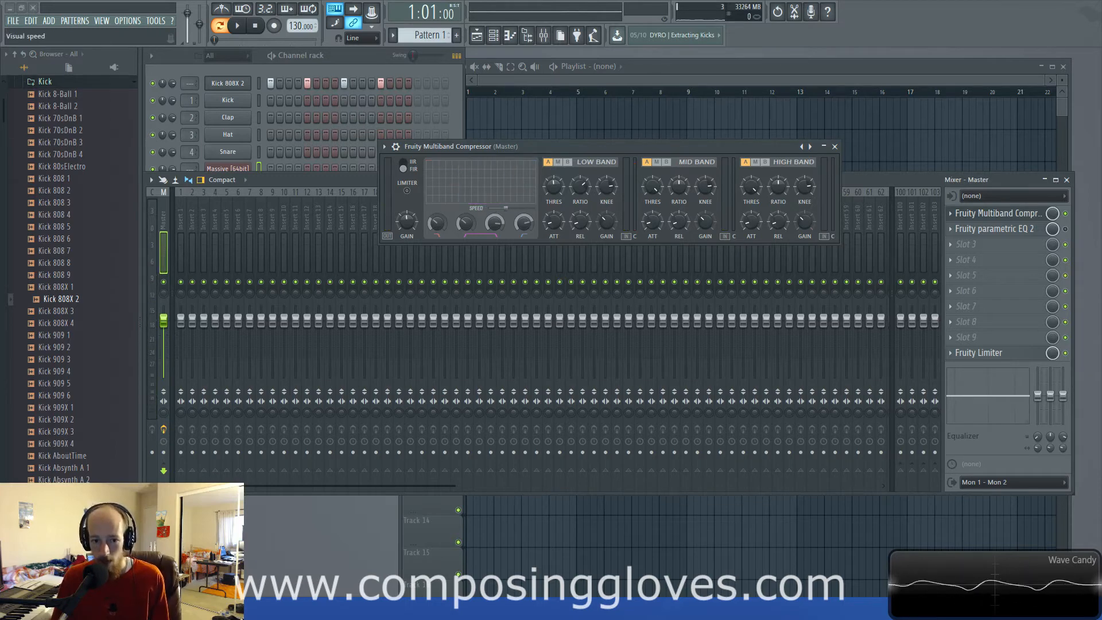
pyautogui.moveTo(606, 186)
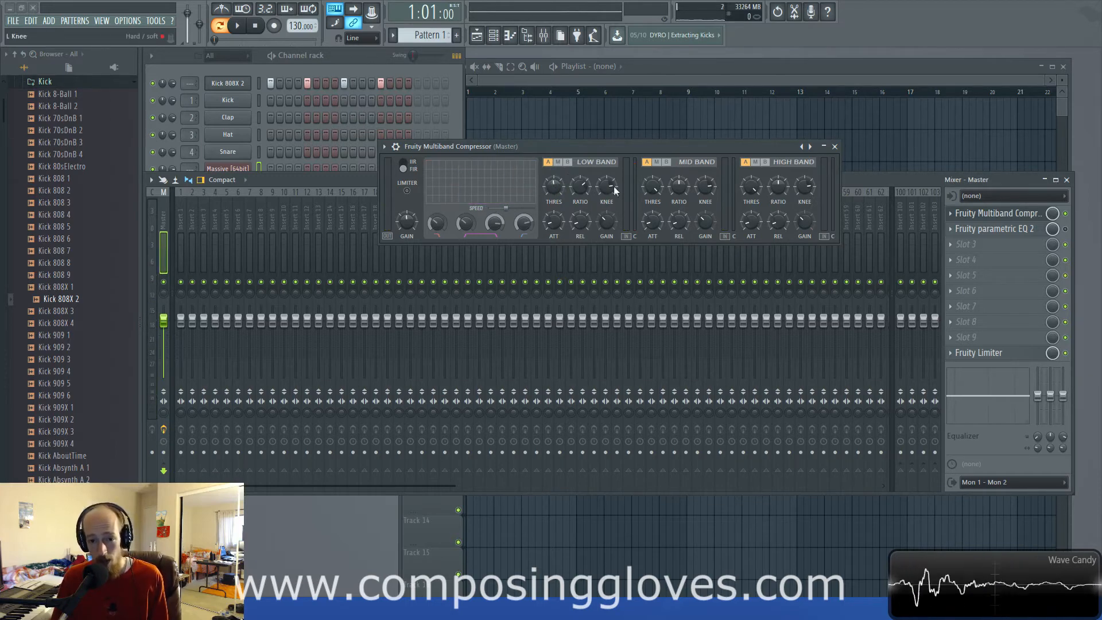
pyautogui.moveTo(503, 213)
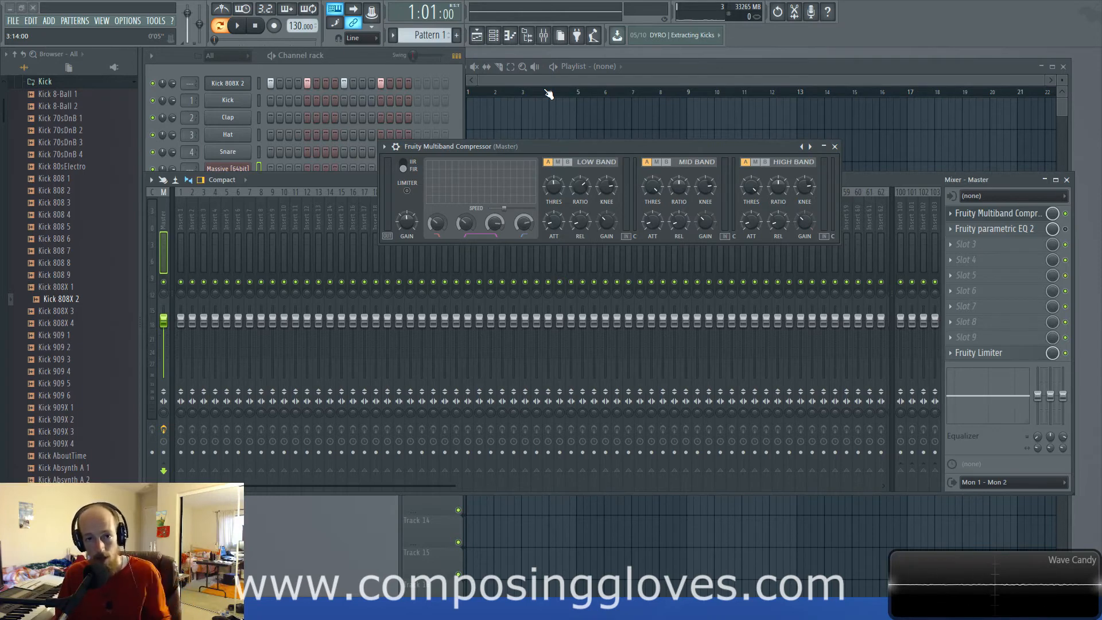
pyautogui.moveTo(596, 178)
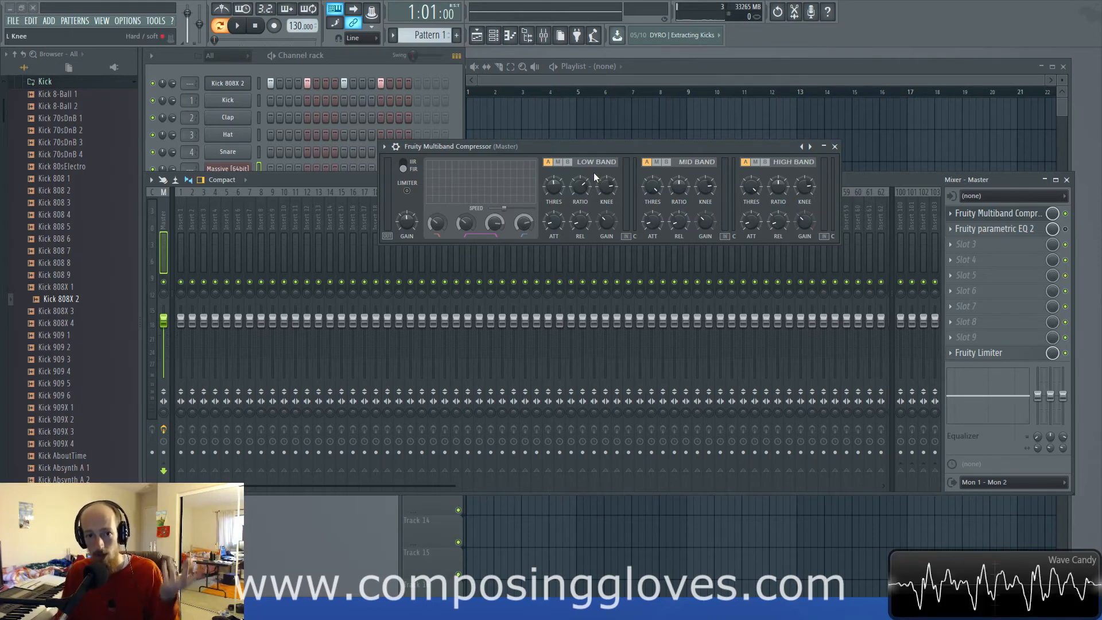
# Cycle the low band through bypassed and muted, returning it to active each time.
pyautogui.click(548, 162)
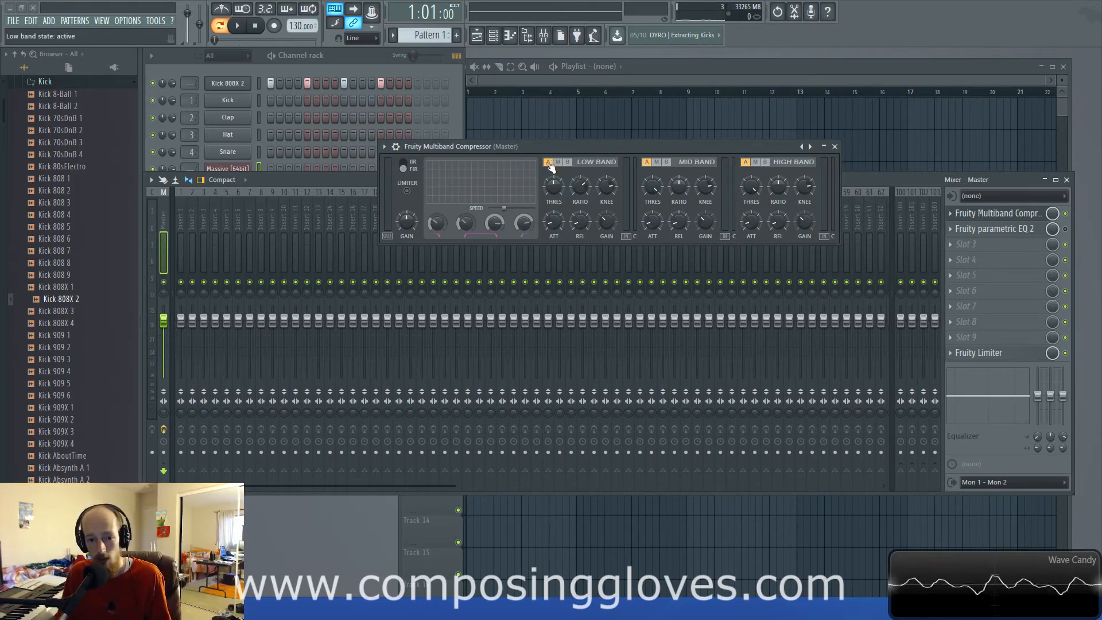
pyautogui.click(558, 162)
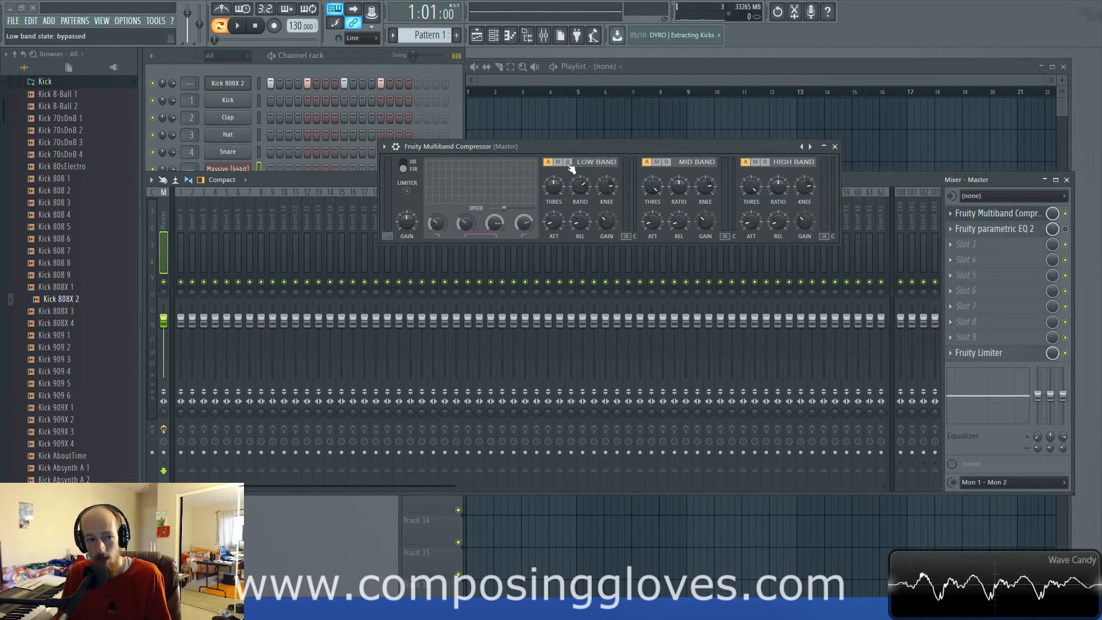
pyautogui.click(557, 162)
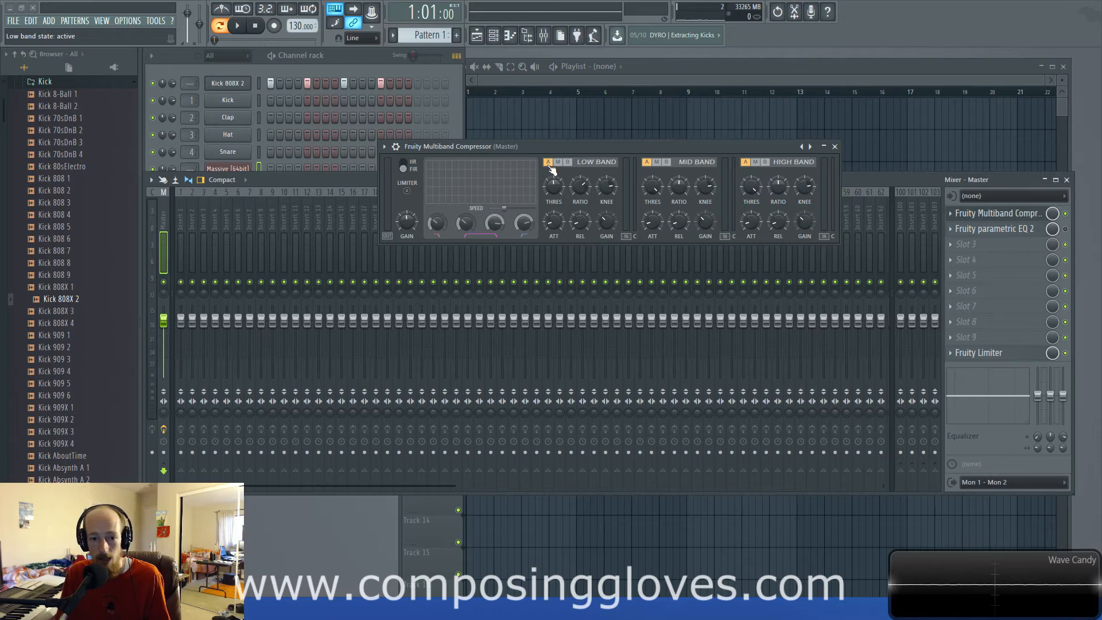
pyautogui.click(557, 162)
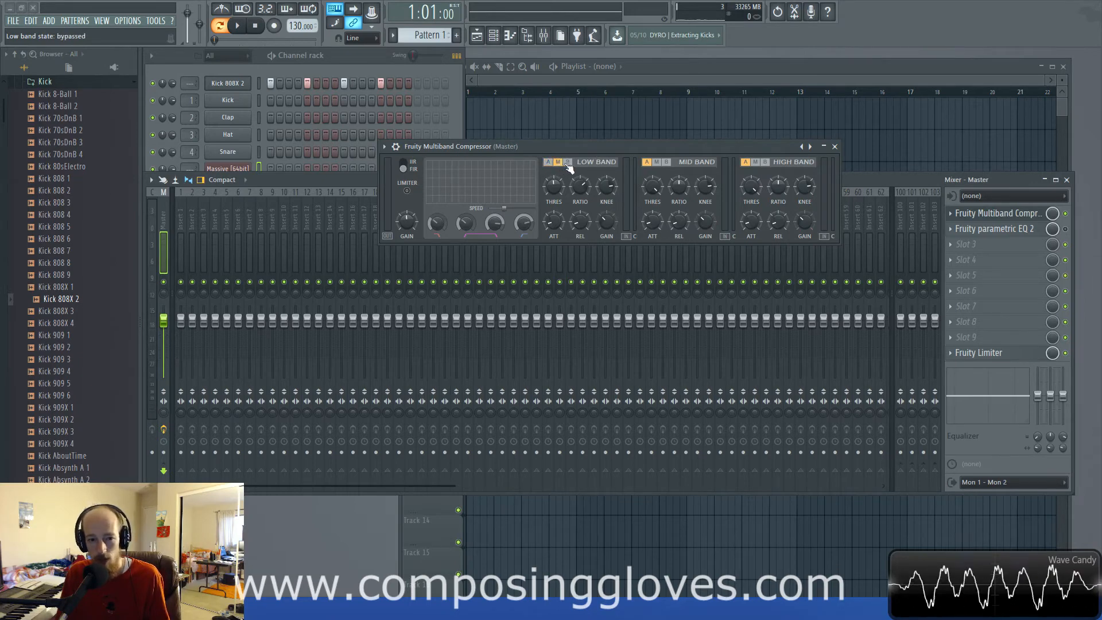
pyautogui.click(557, 162)
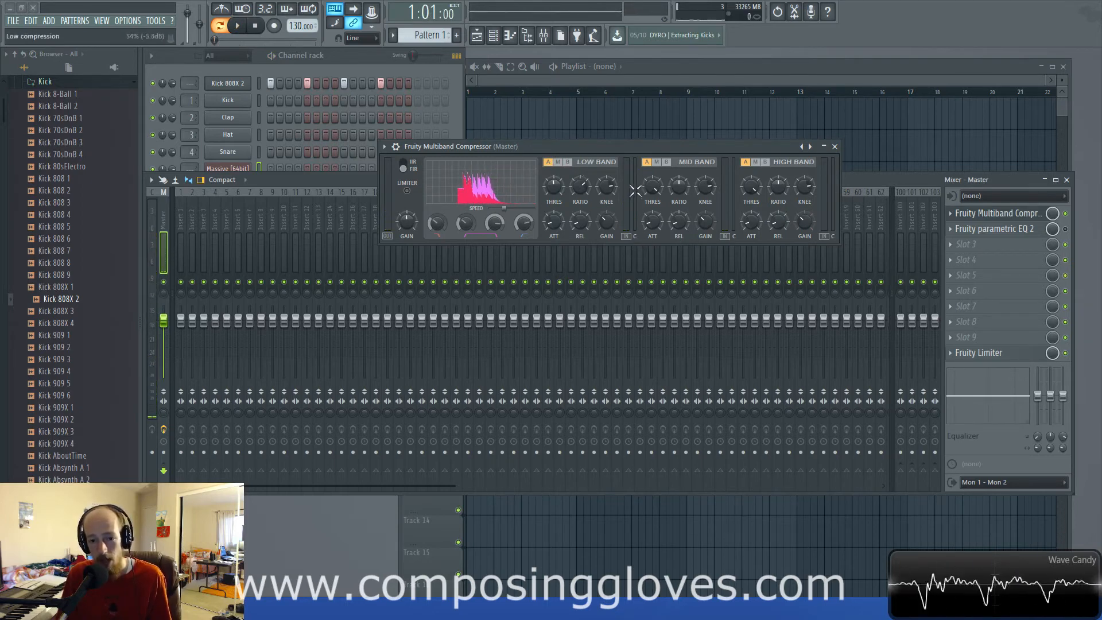
pyautogui.moveTo(651, 223)
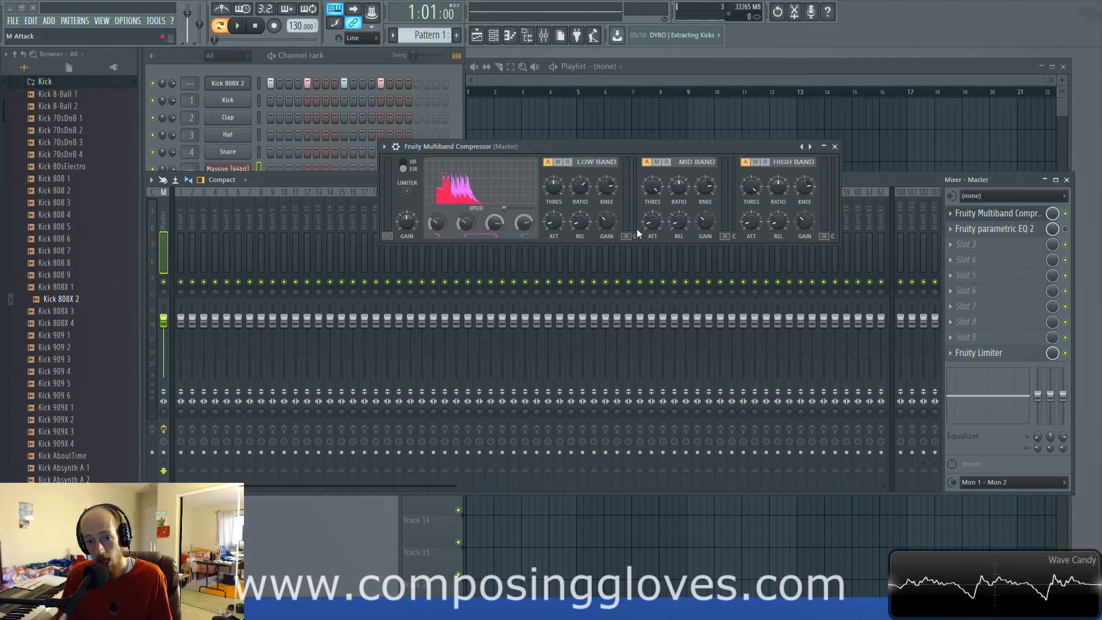
pyautogui.moveTo(629, 232)
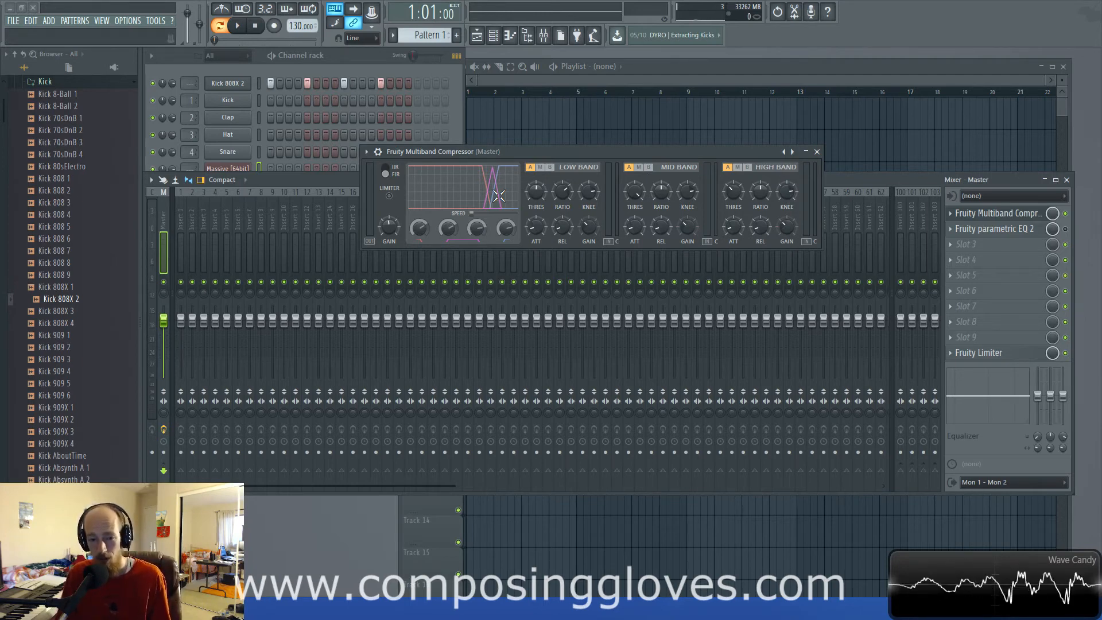
pyautogui.moveTo(485, 214)
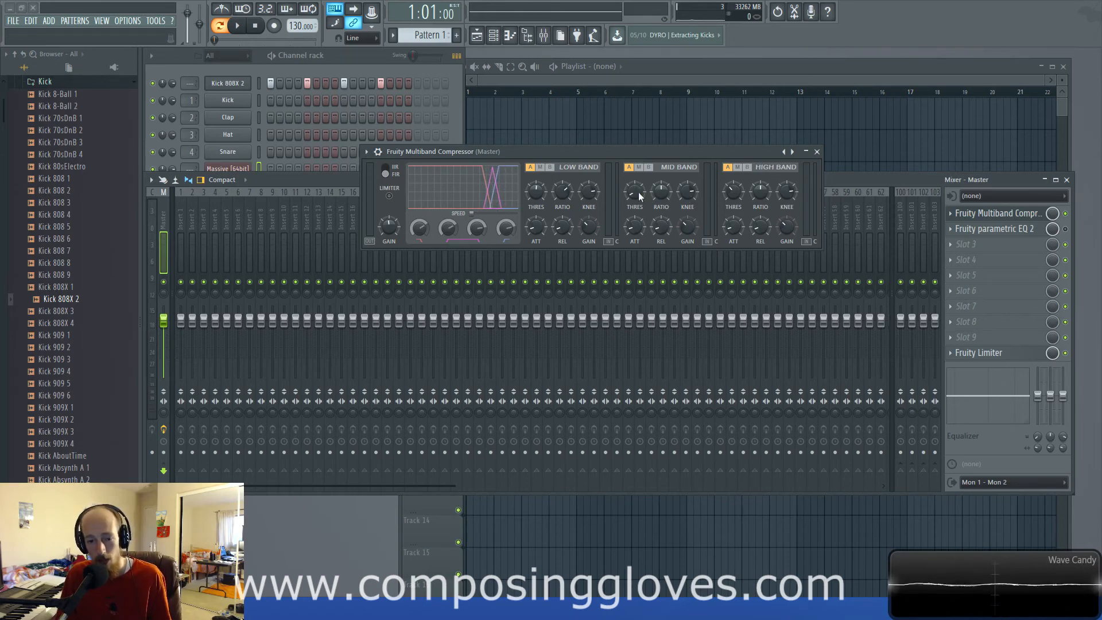
pyautogui.moveTo(475, 205)
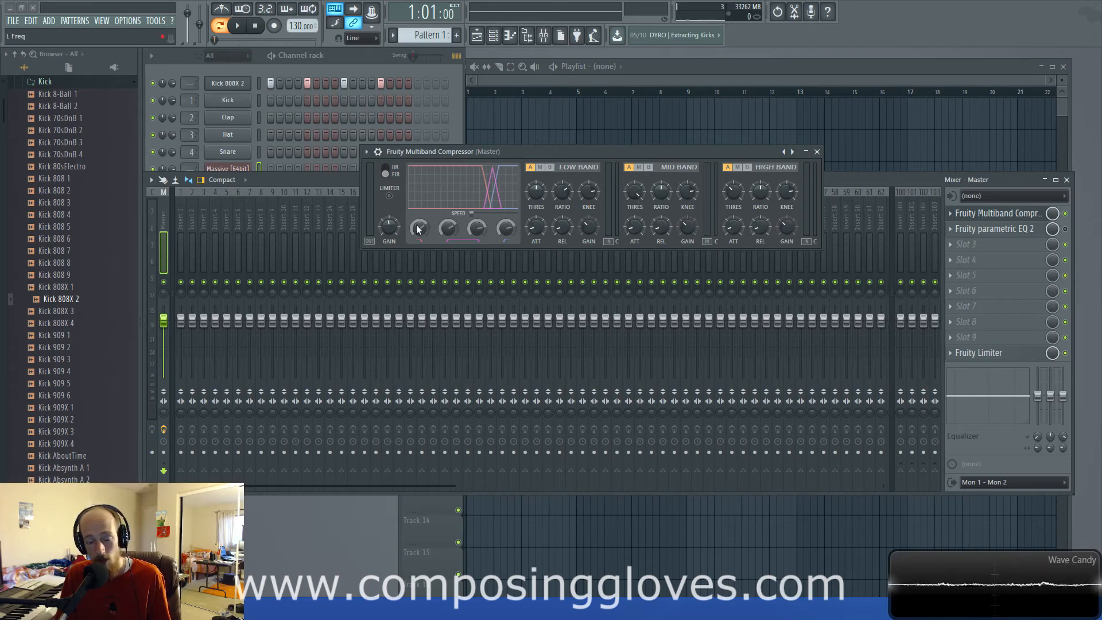
# Open the Multiband Compressor's preset menu with Default marked current.
pyautogui.click(784, 151)
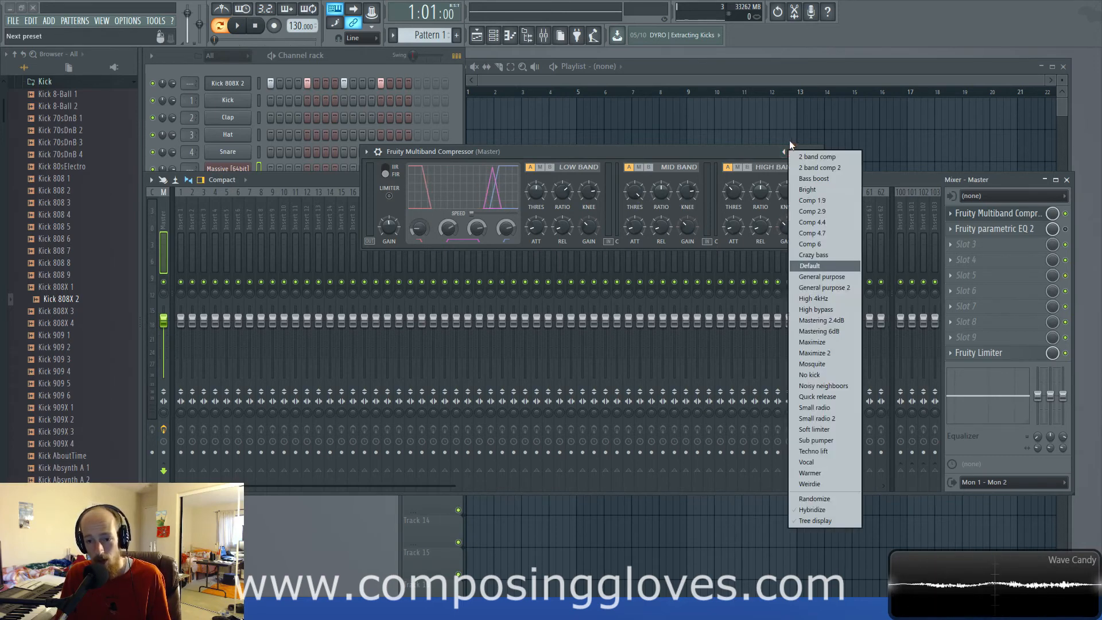
pyautogui.moveTo(816, 408)
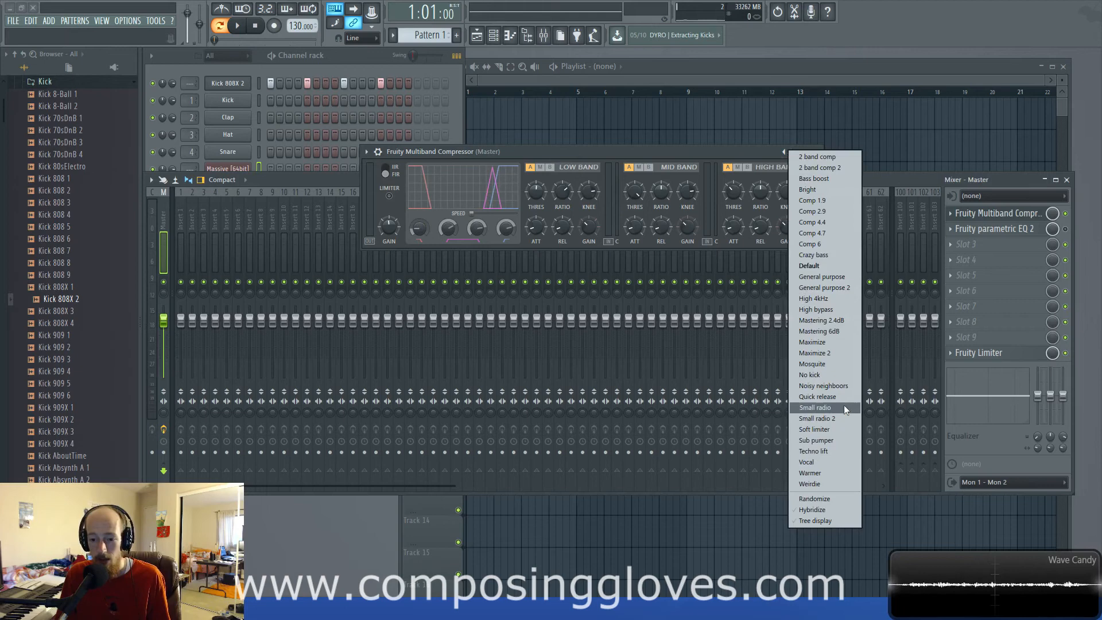
pyautogui.moveTo(841, 156)
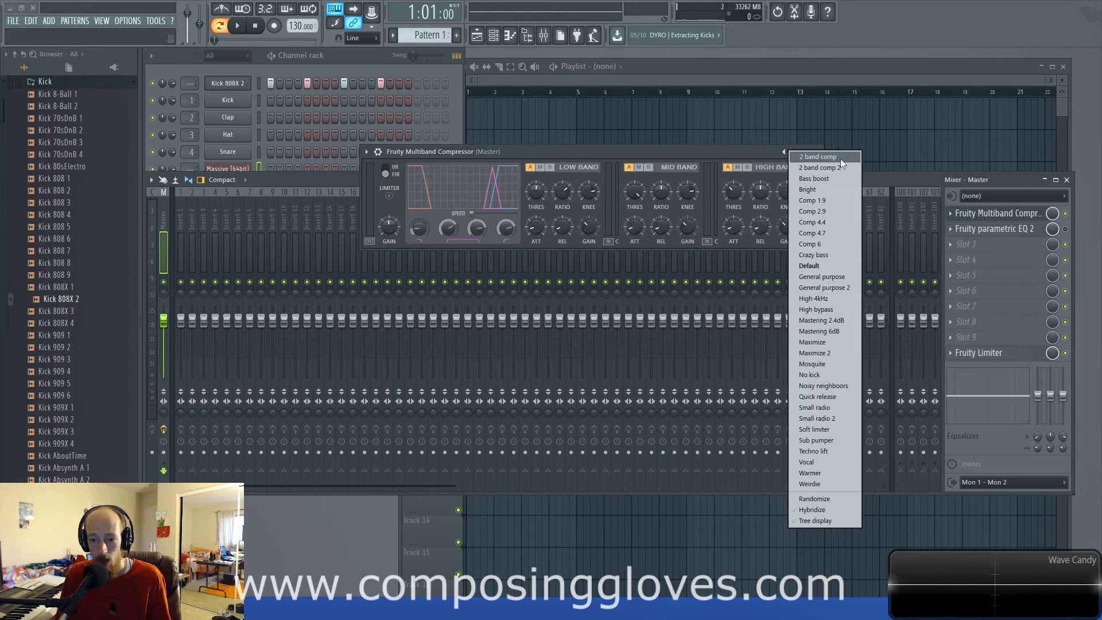
pyautogui.moveTo(807, 189)
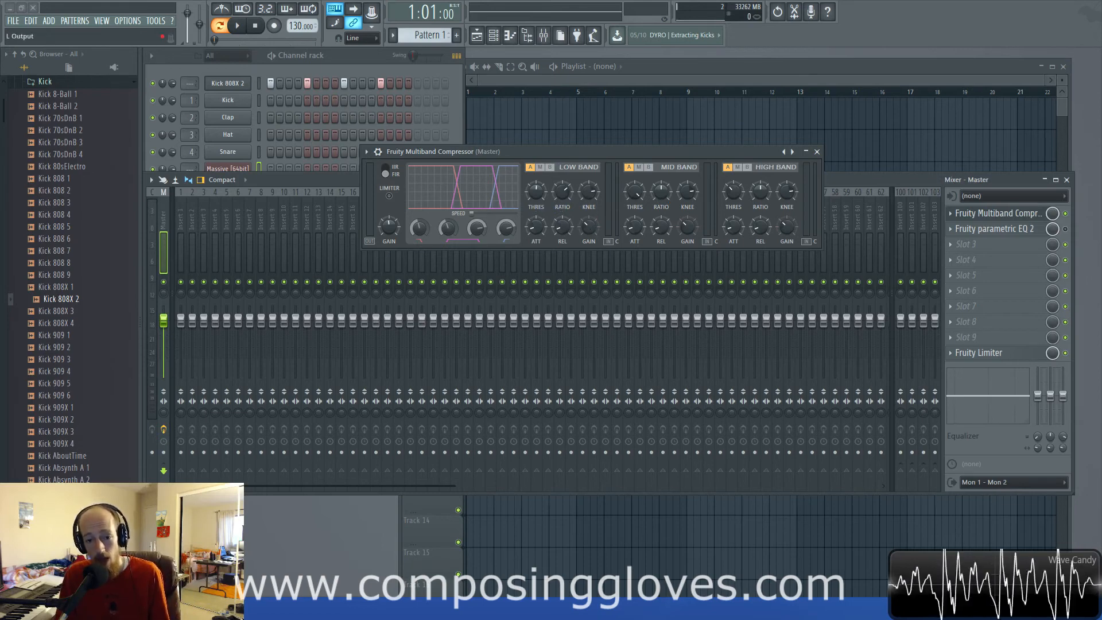
pyautogui.click(237, 25)
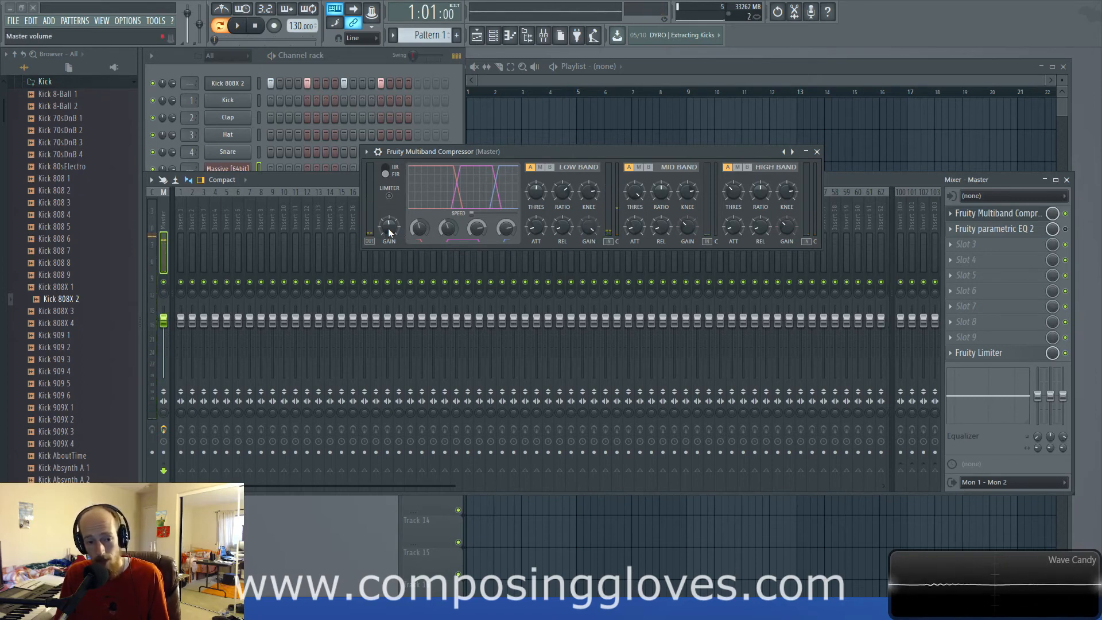
pyautogui.click(238, 26)
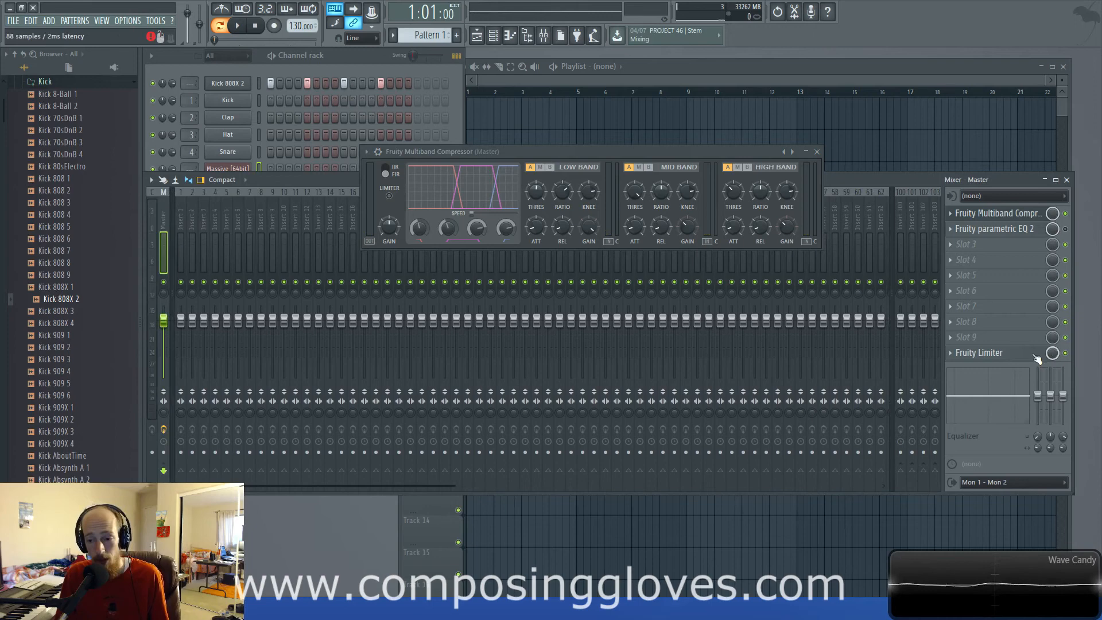
pyautogui.click(980, 352)
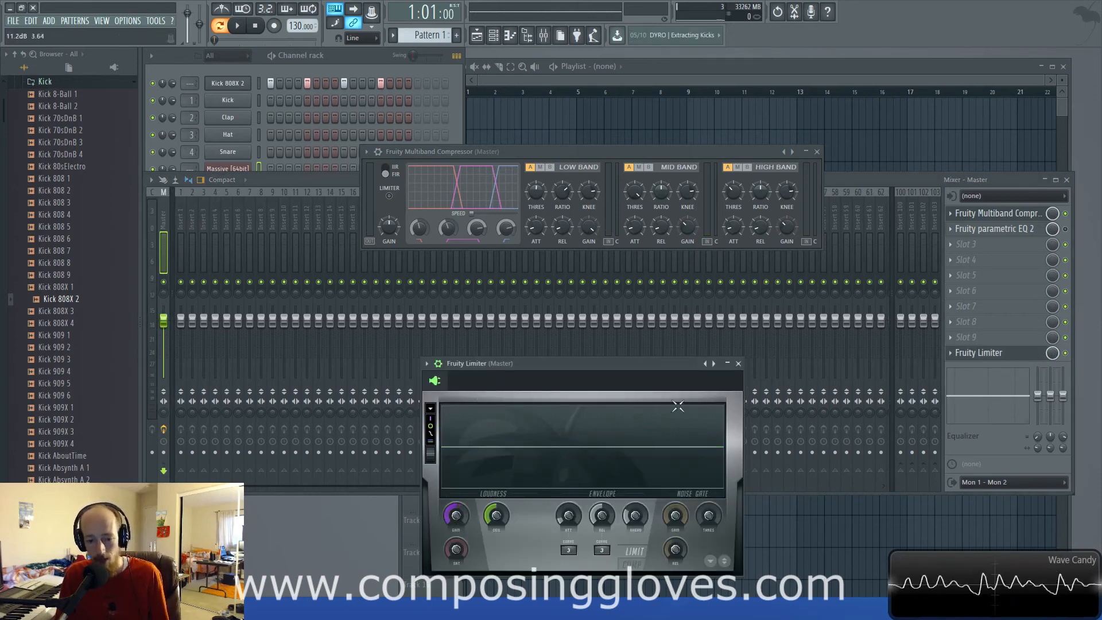
pyautogui.click(738, 363)
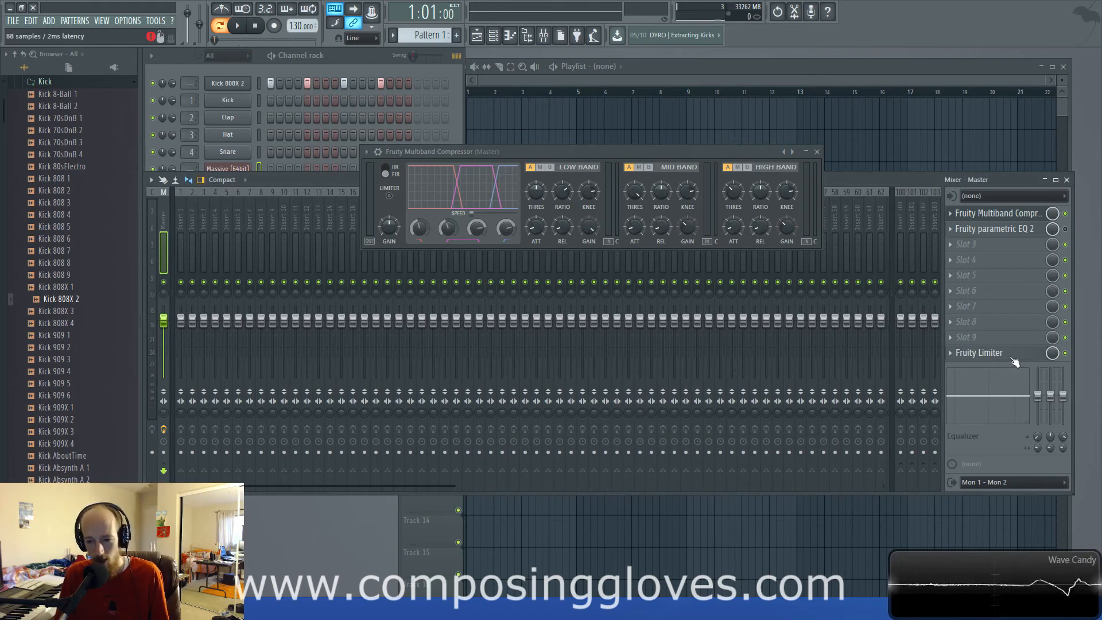
pyautogui.moveTo(760, 190)
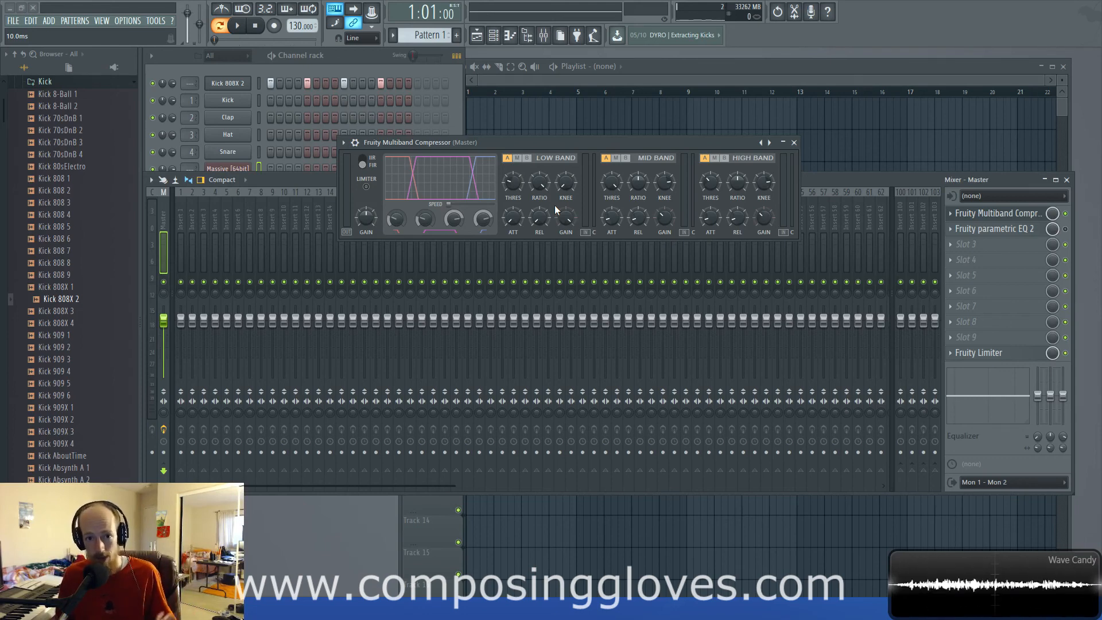
pyautogui.click(238, 26)
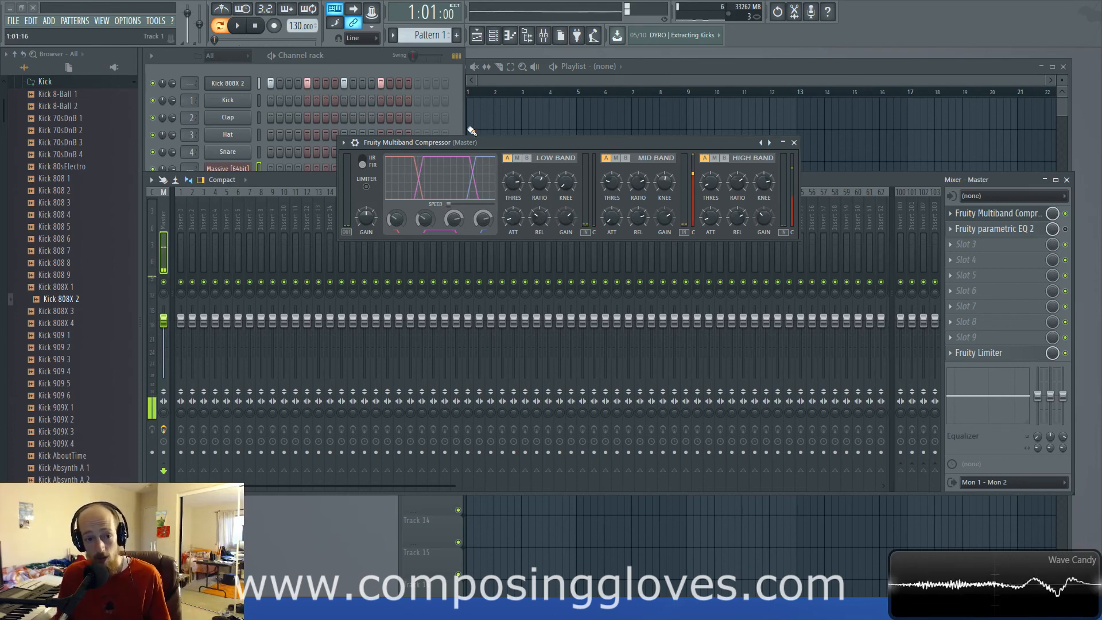